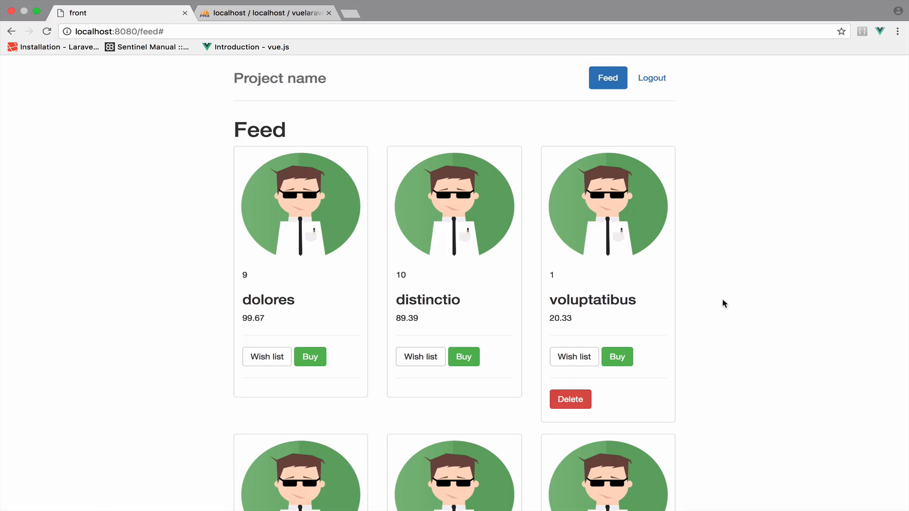
mouse_move(548, 150)
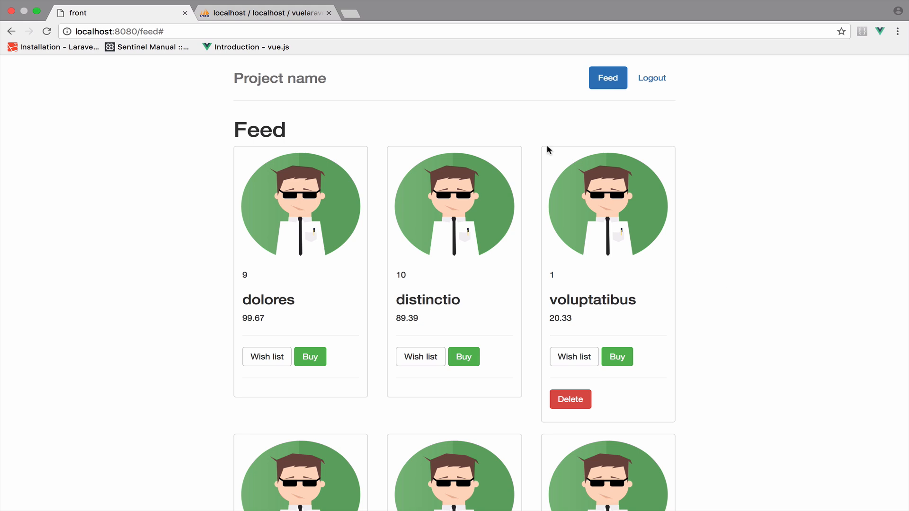
mouse_move(397, 61)
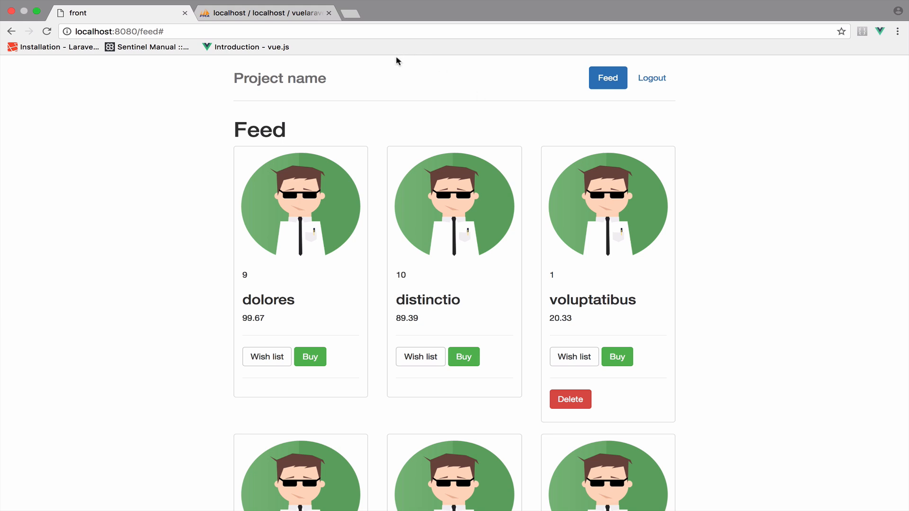
mouse_move(417, 122)
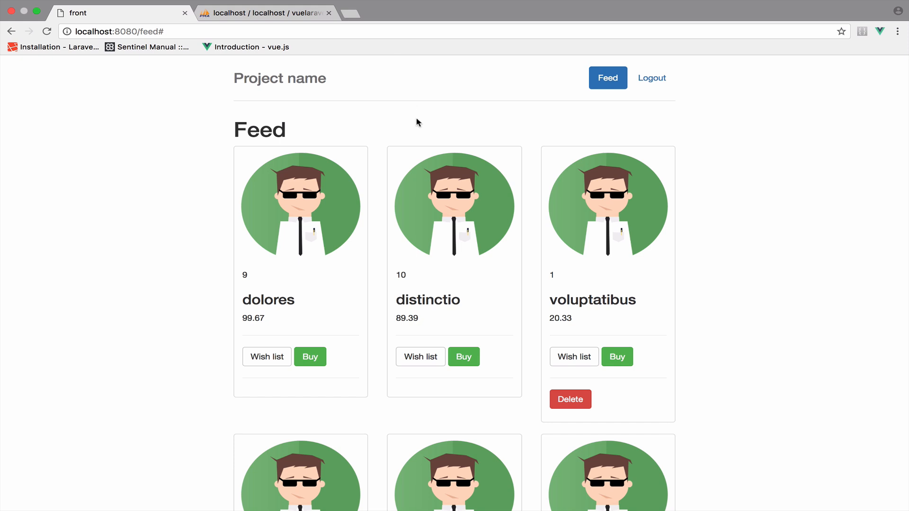
mouse_move(457, 203)
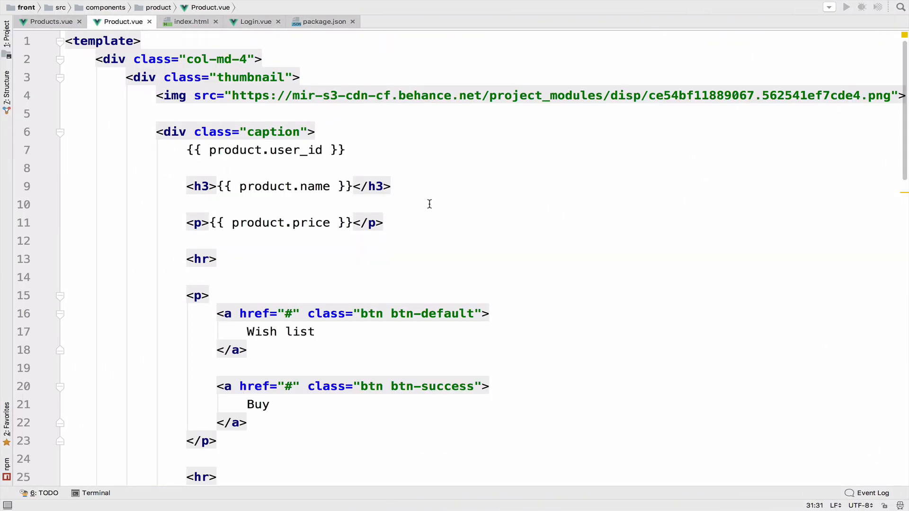
Cut the deleteProduct method out of Product.vue, leaving an 'on $emit' note after the console.log
scroll(down, 3)
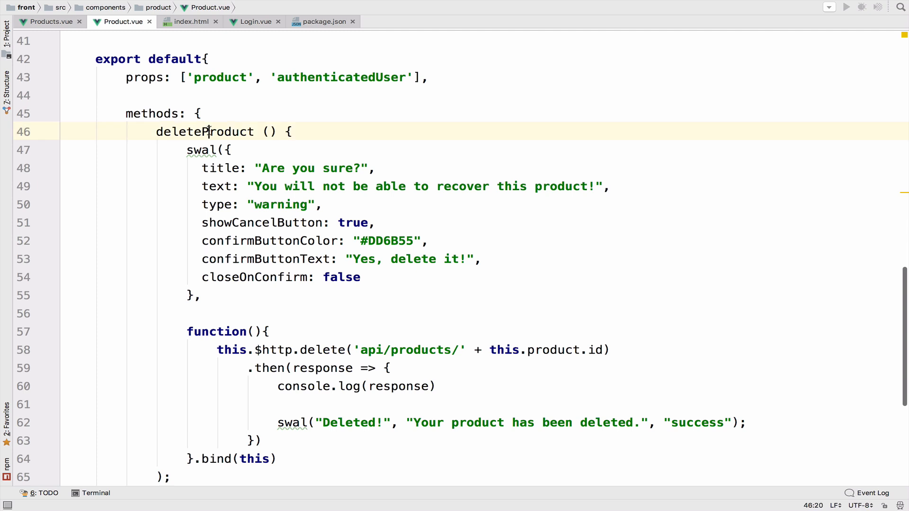
double_click(204, 131)
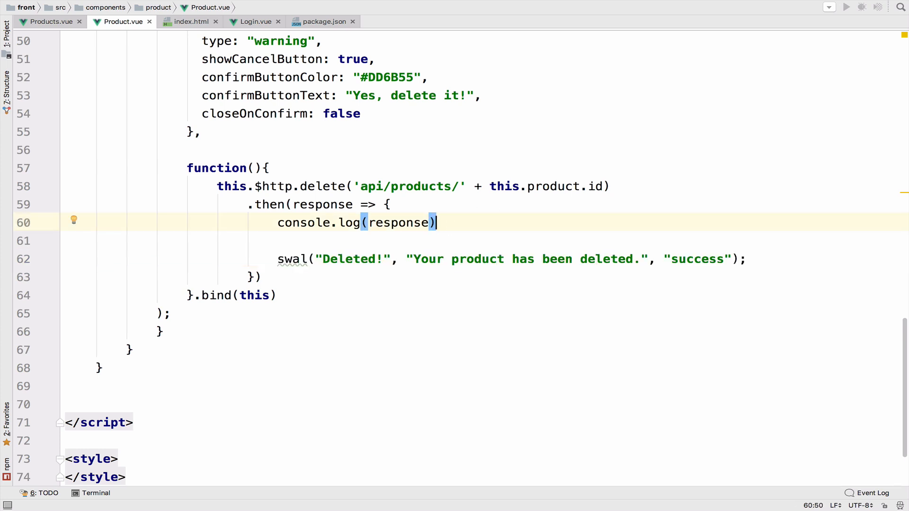
key(enter)
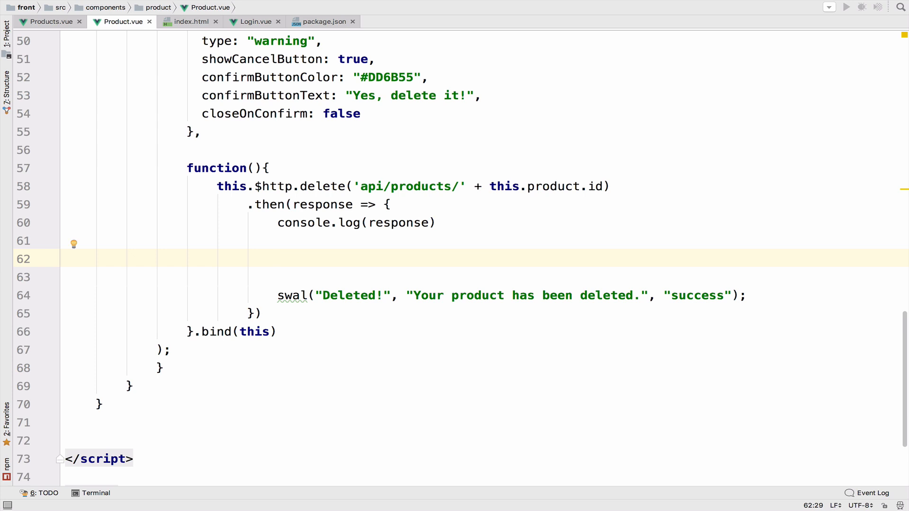
text(on)
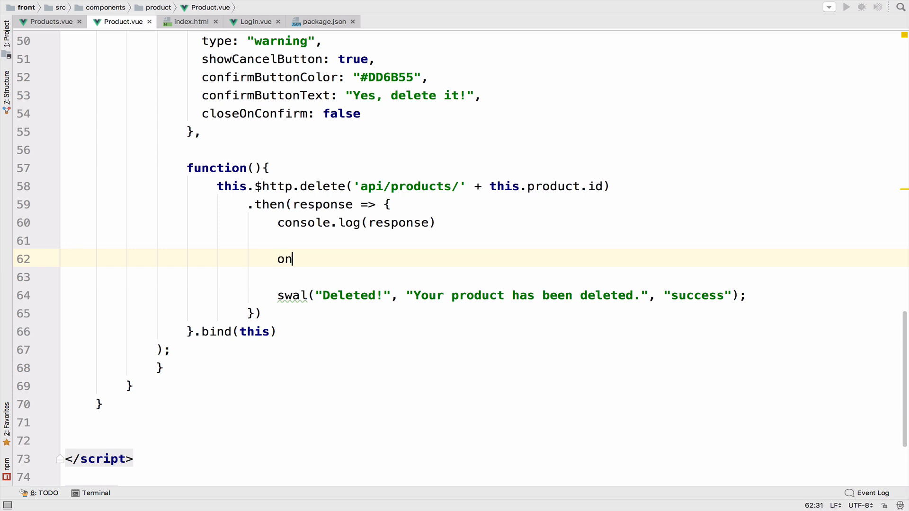
text(" ")
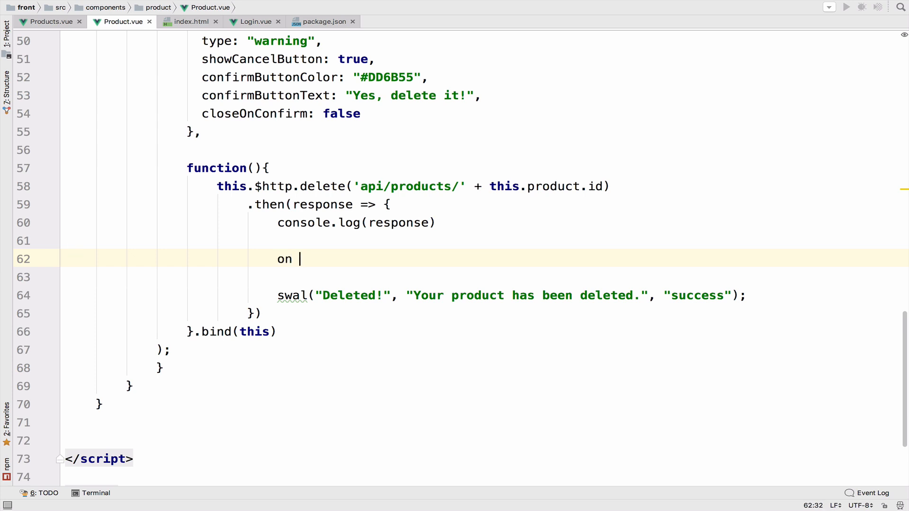
text($emit)
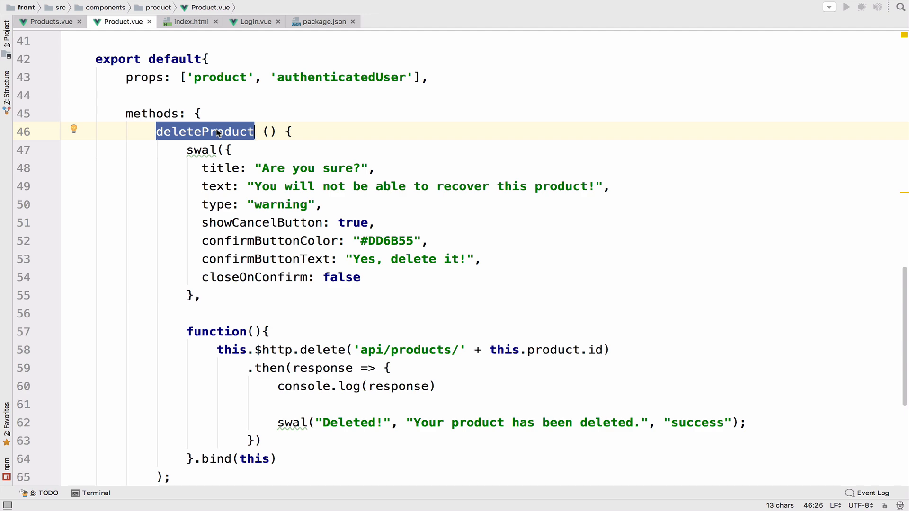
Paste deleteProduct with its swal confirmation into Products.vue's methods
scroll(down, 3)
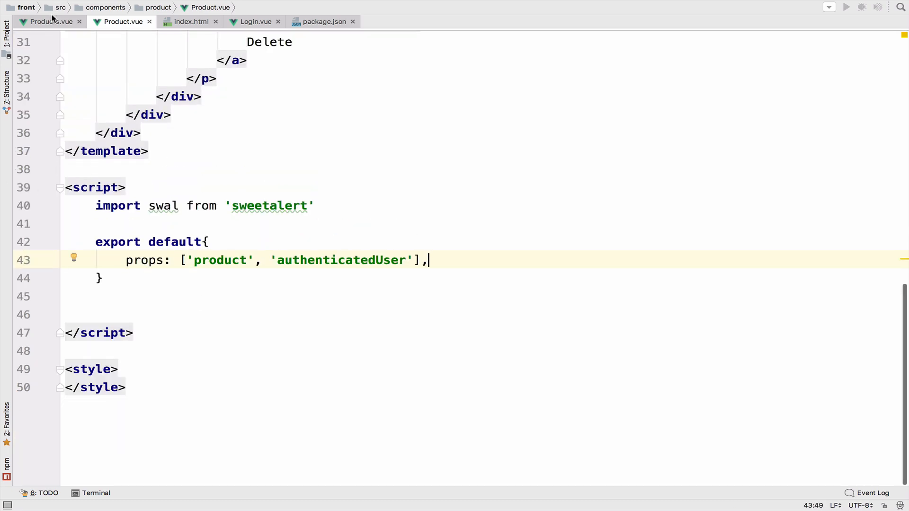
click(46, 22)
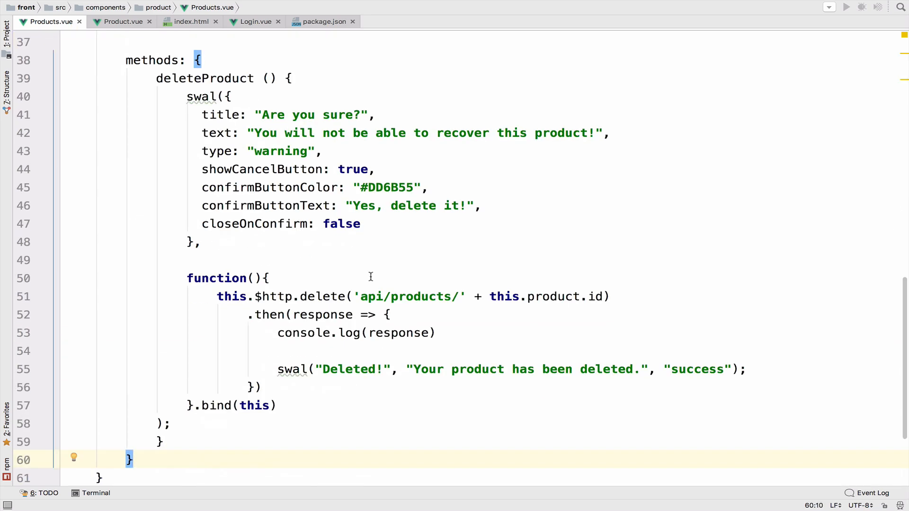
click(122, 22)
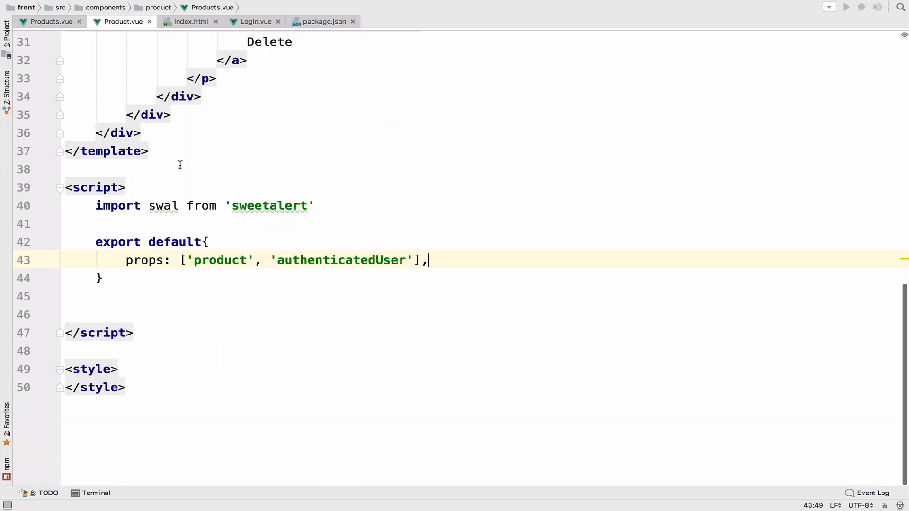
click(49, 21)
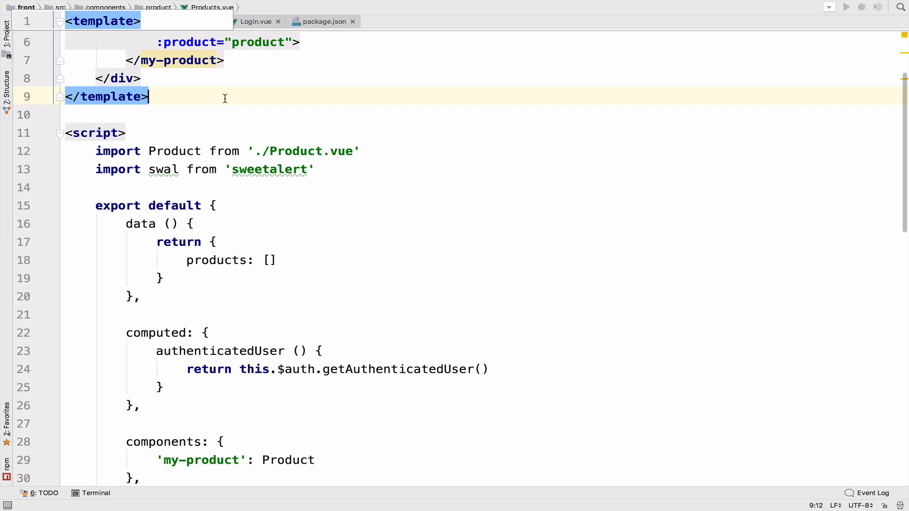
Select the deleteProduct click handler on Product.vue's Delete link, checking Products.vue's script
click(122, 22)
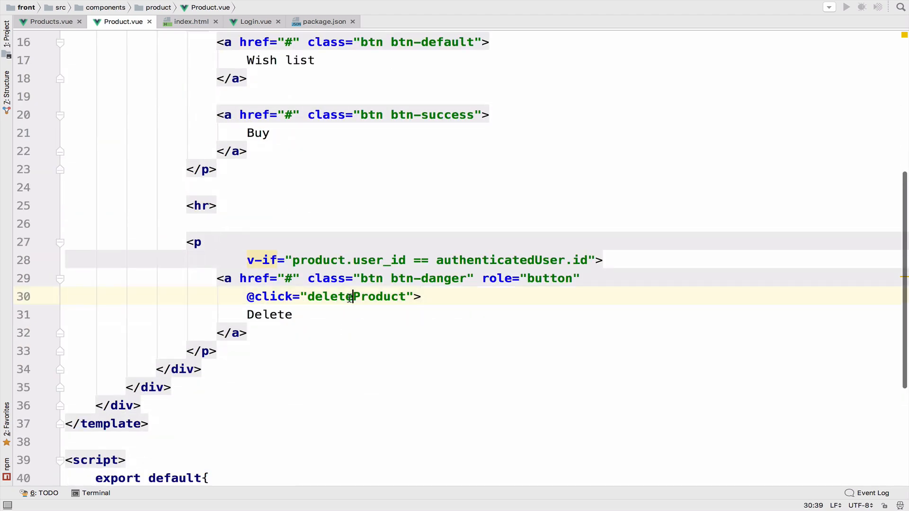
double_click(357, 296)
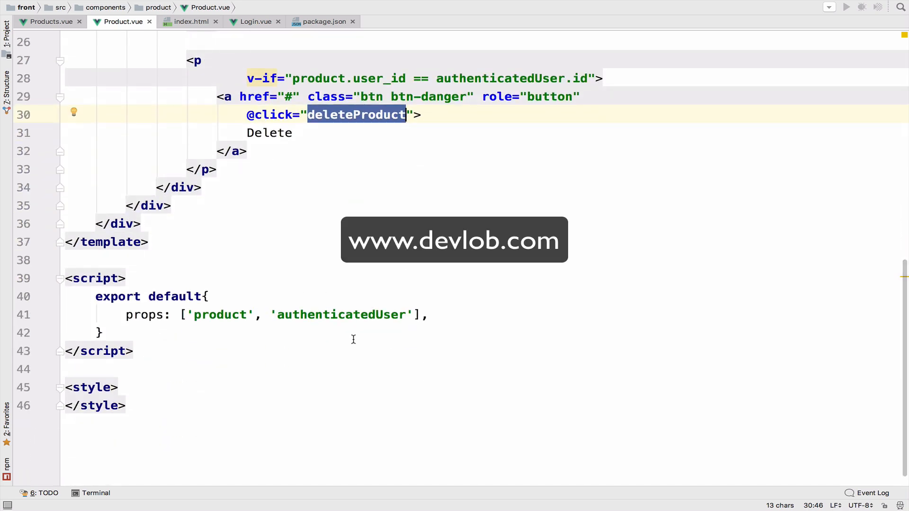
click(51, 22)
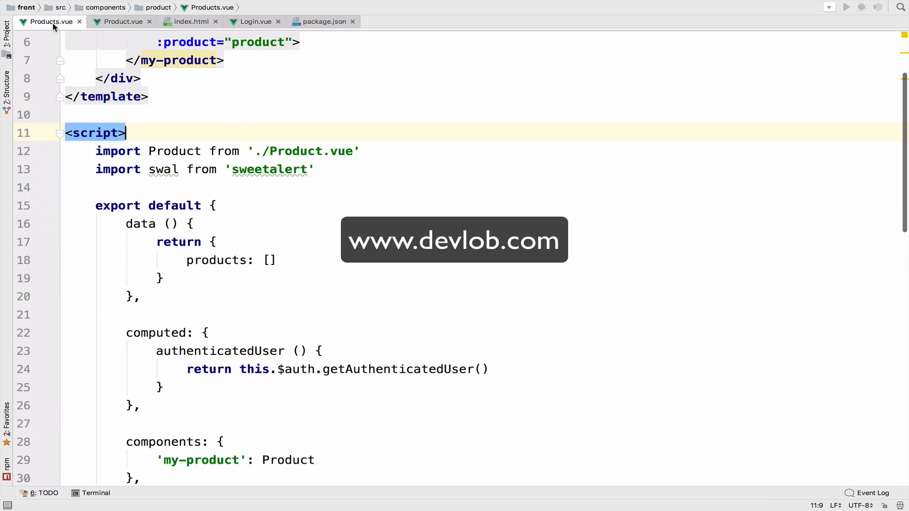
click(121, 22)
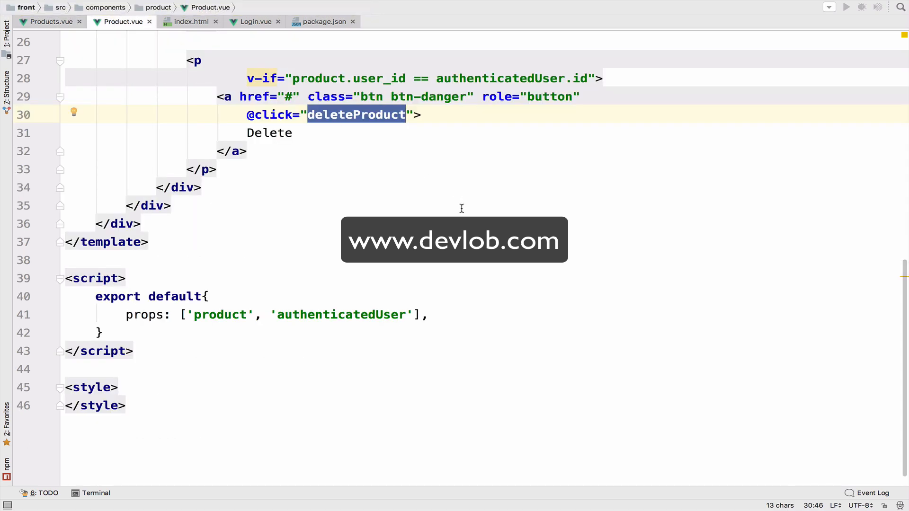
Make the Delete link call $emit('delete-product'), fixing the misspelled event name
text($">)
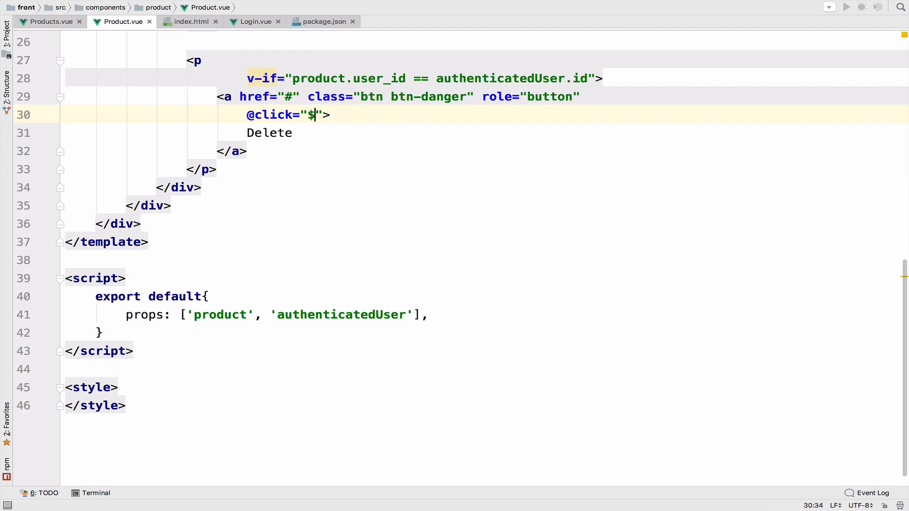
text(emit())
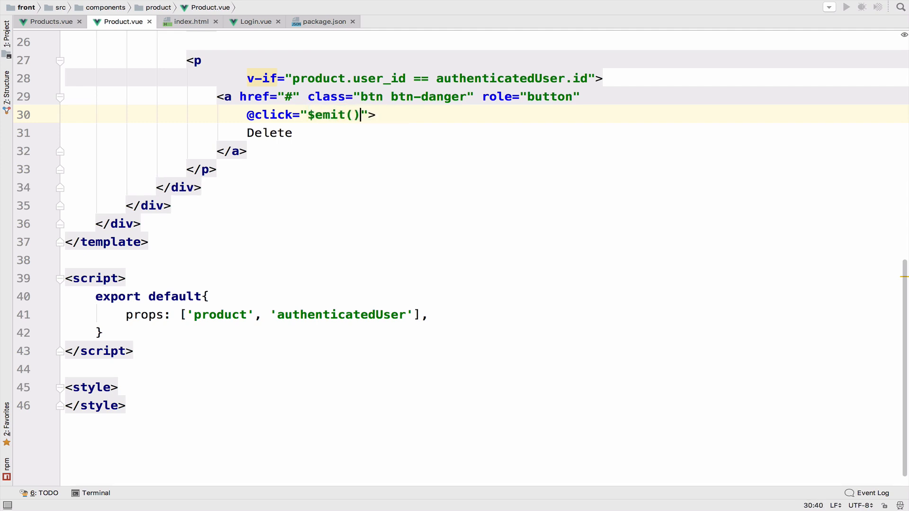
text('de)
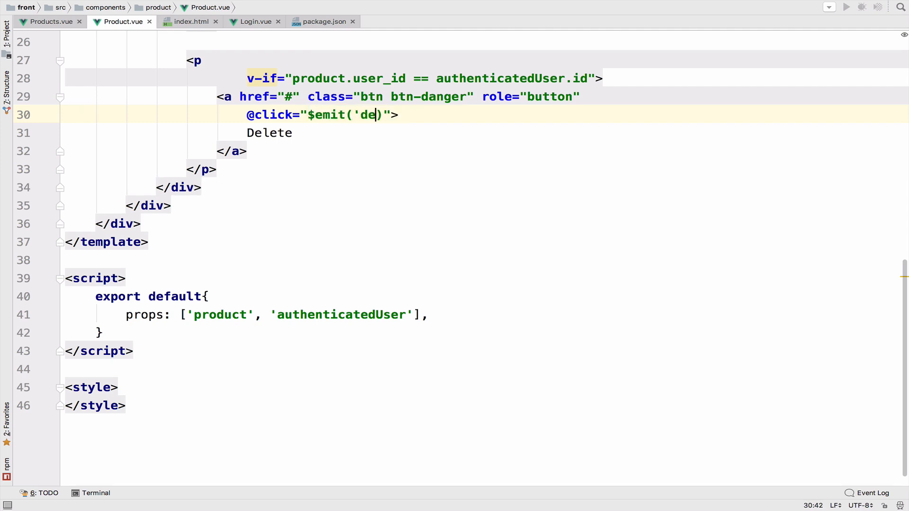
text(lete-prodc)
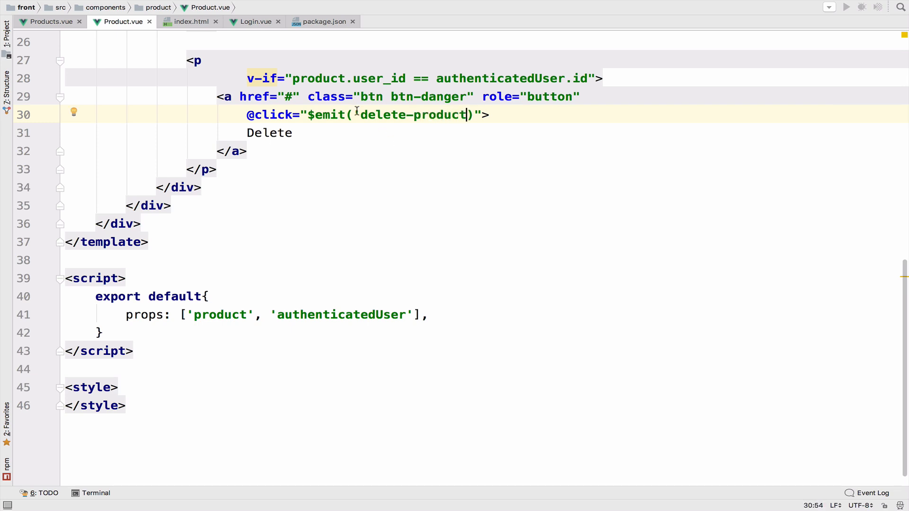
double_click(415, 114)
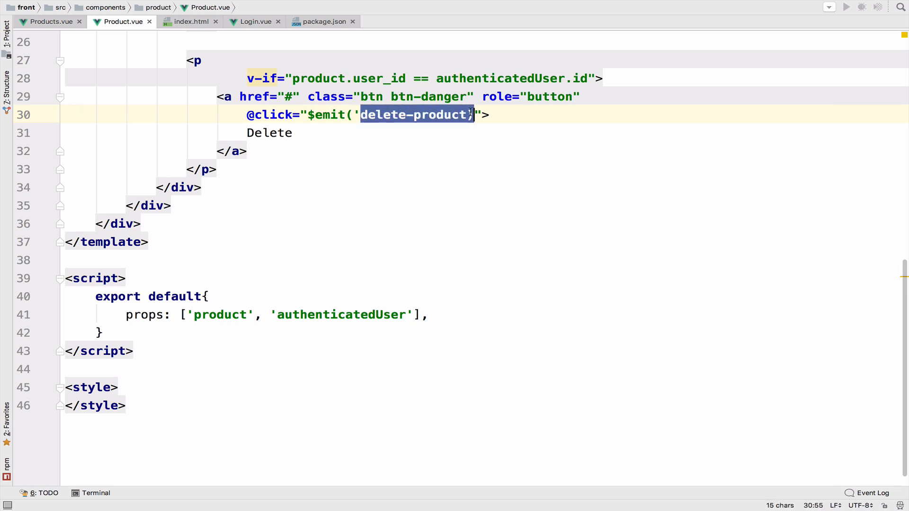
key(Backspace)
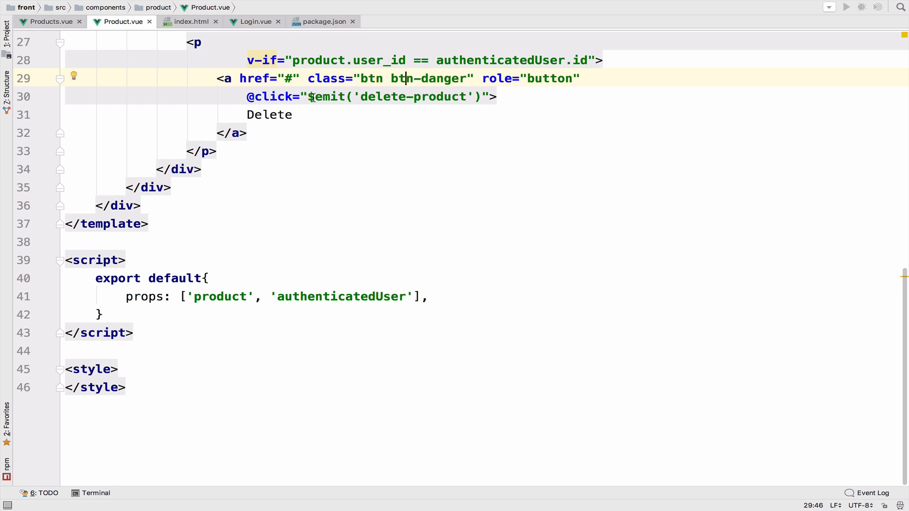
drag(310, 97, 481, 96)
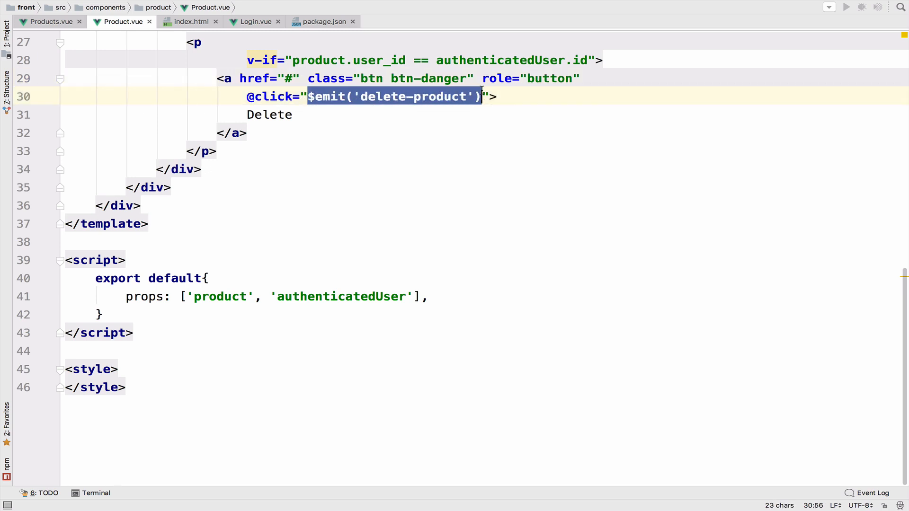
click(51, 22)
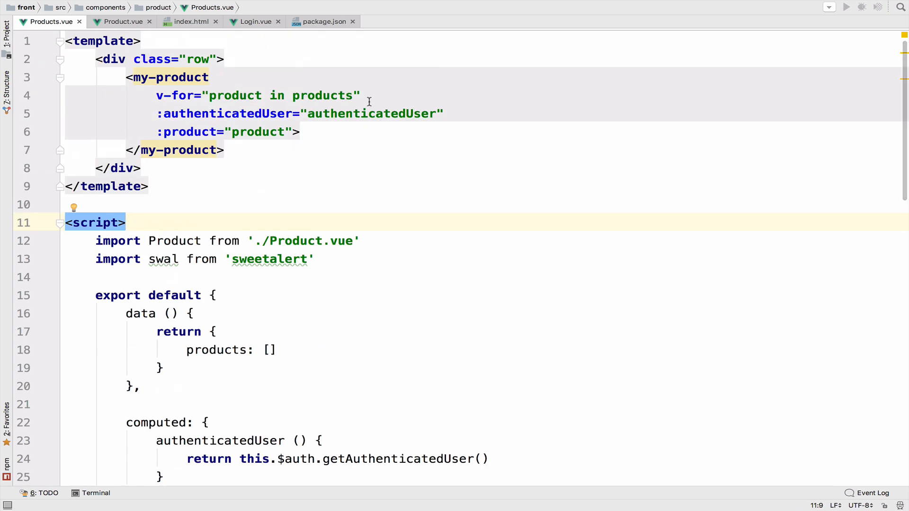
text(v-)
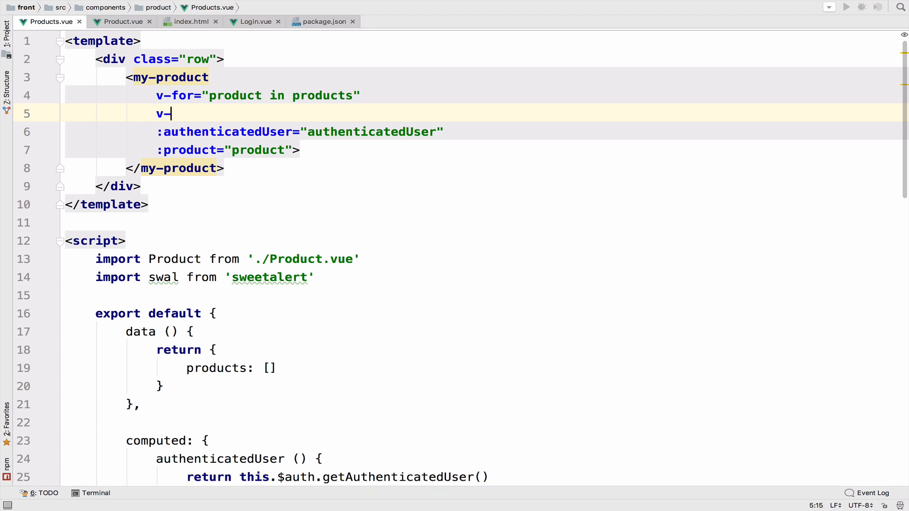
text(on)
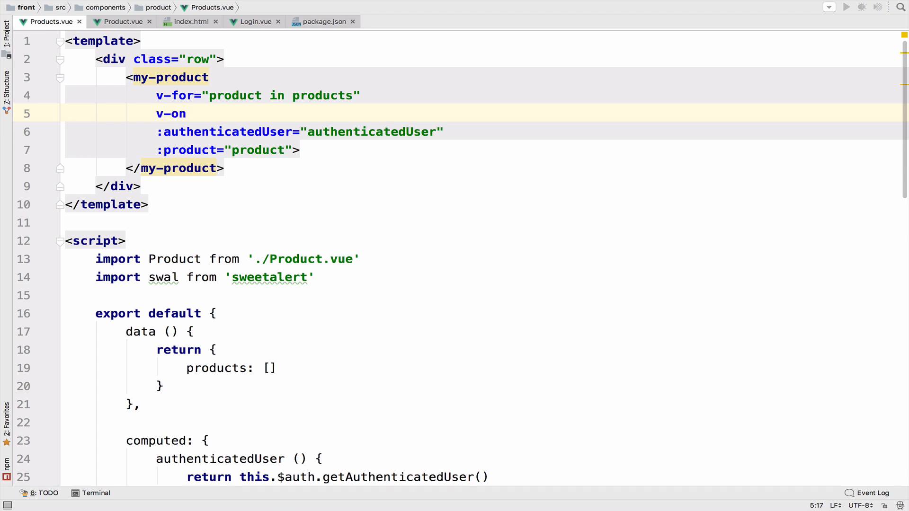
text(@)
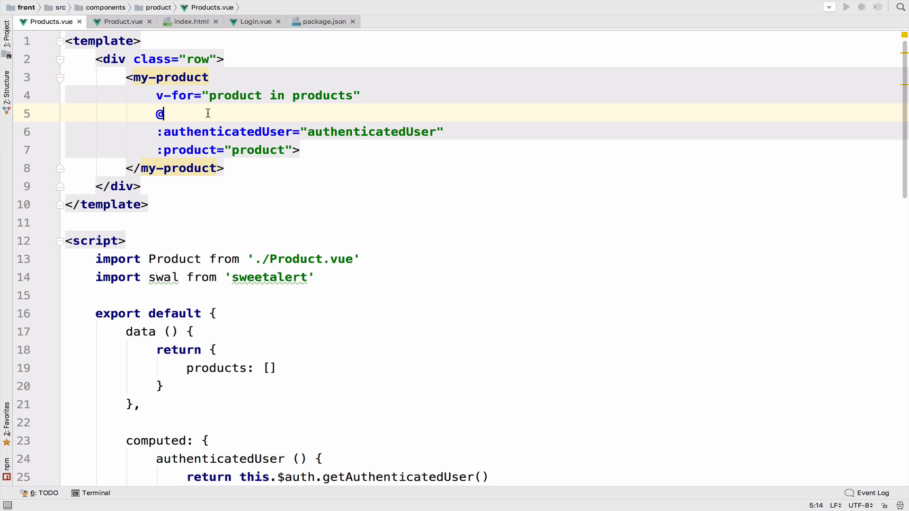
text(delete-)
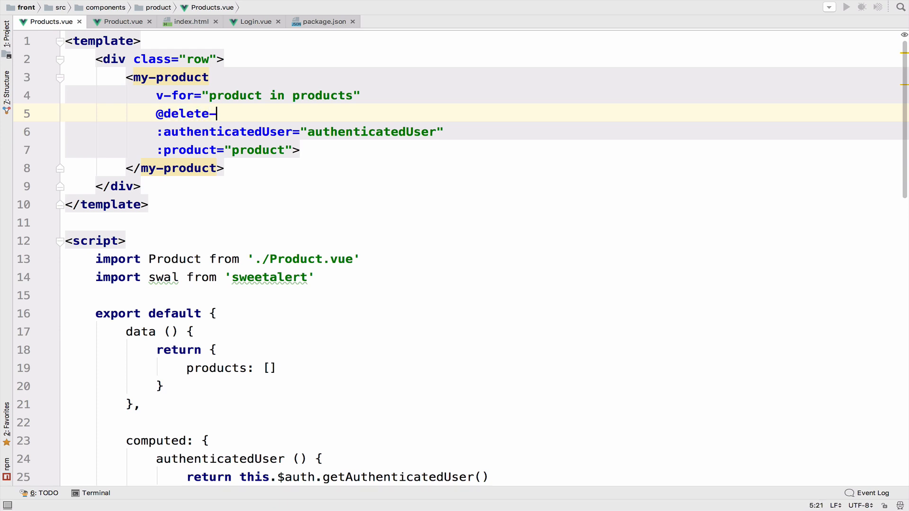
text(product)
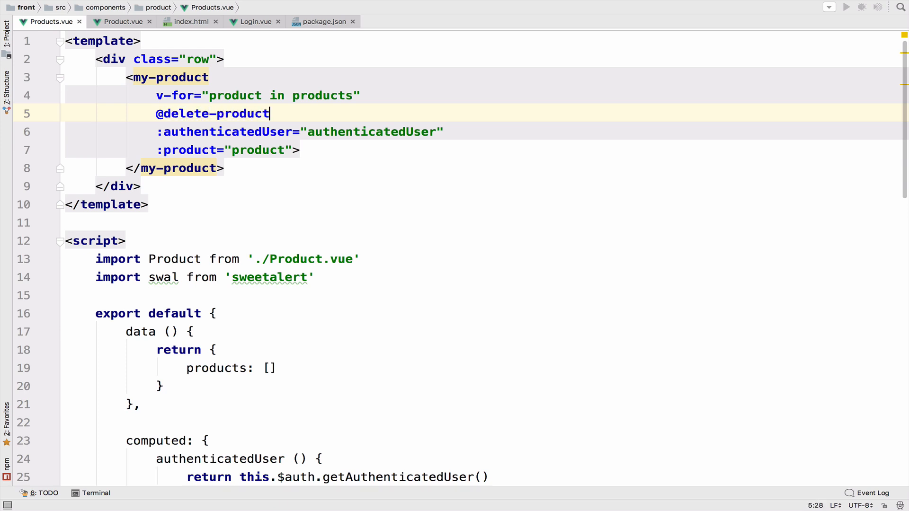
click(122, 22)
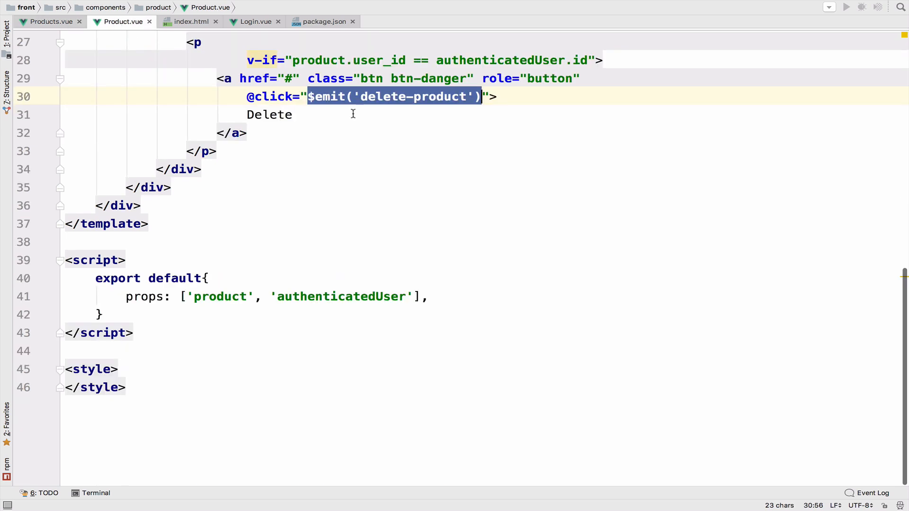
double_click(414, 96)
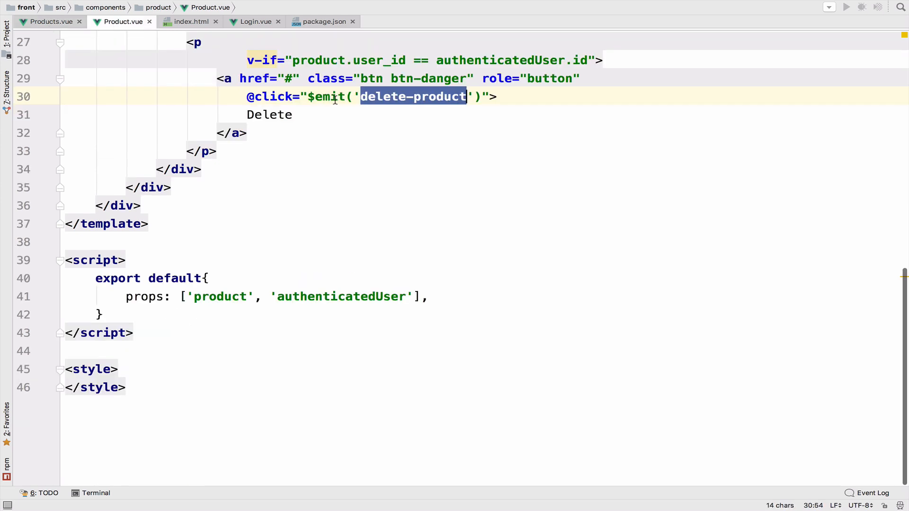
click(45, 22)
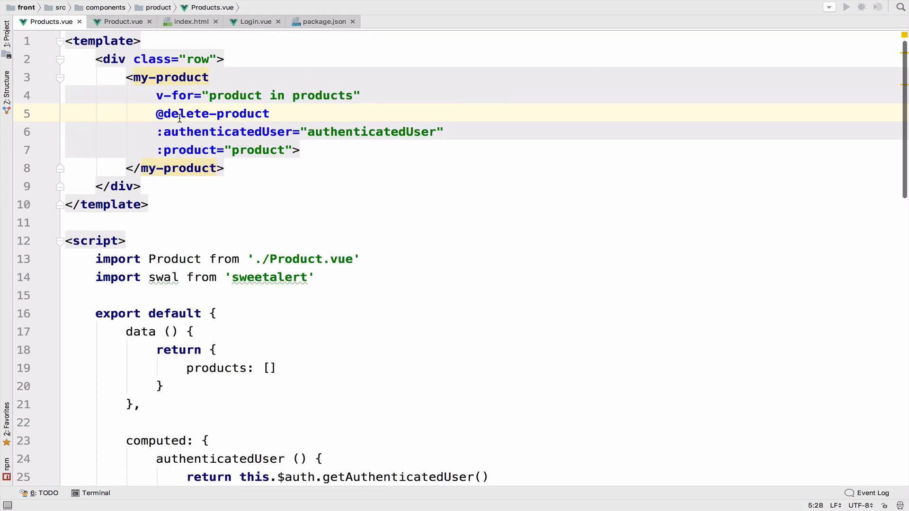
Bind the listener to deleteProduct(product), passing the product as argument
double_click(215, 113)
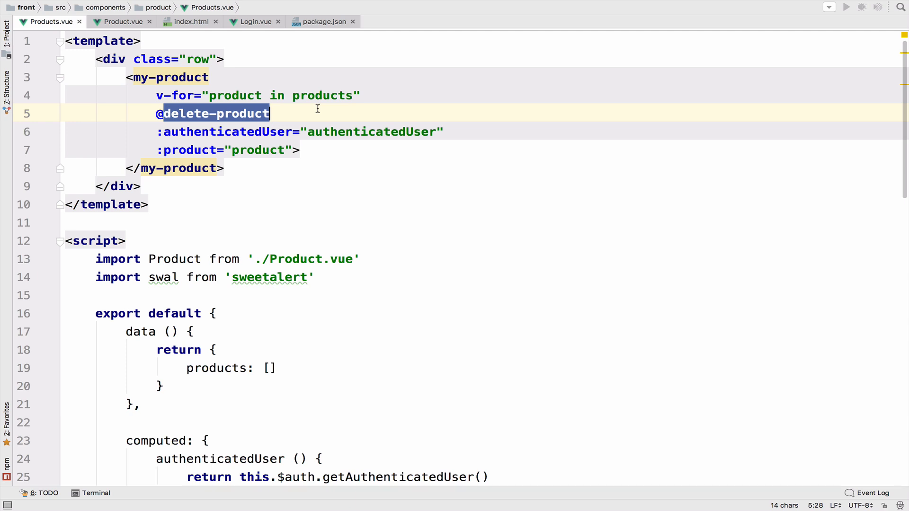
text(=)
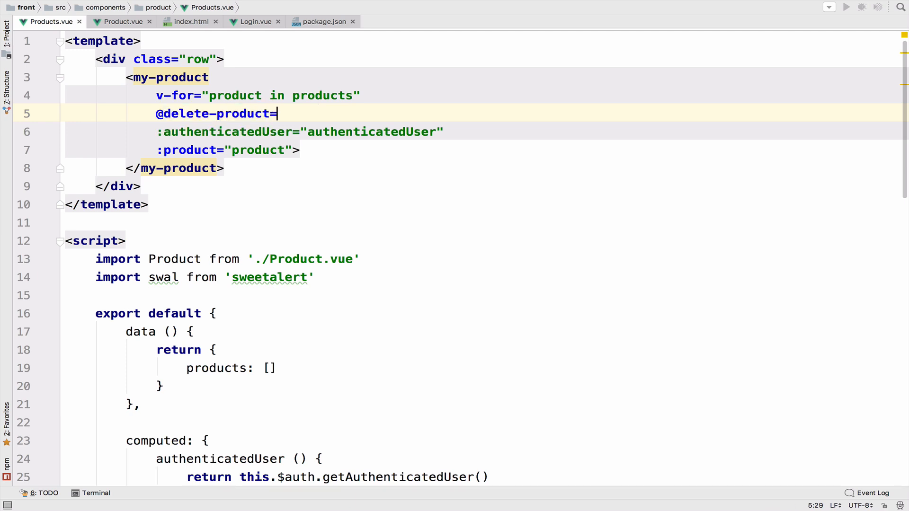
text(")
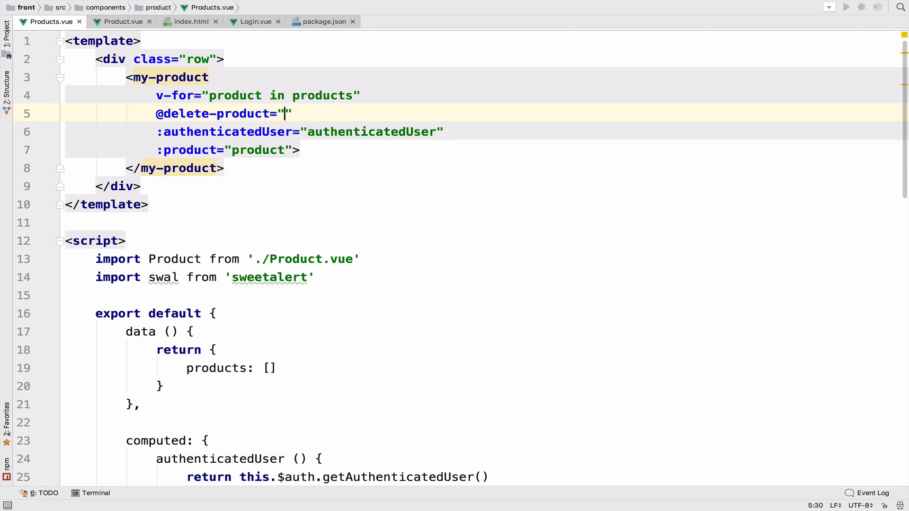
text(deleteProduc)
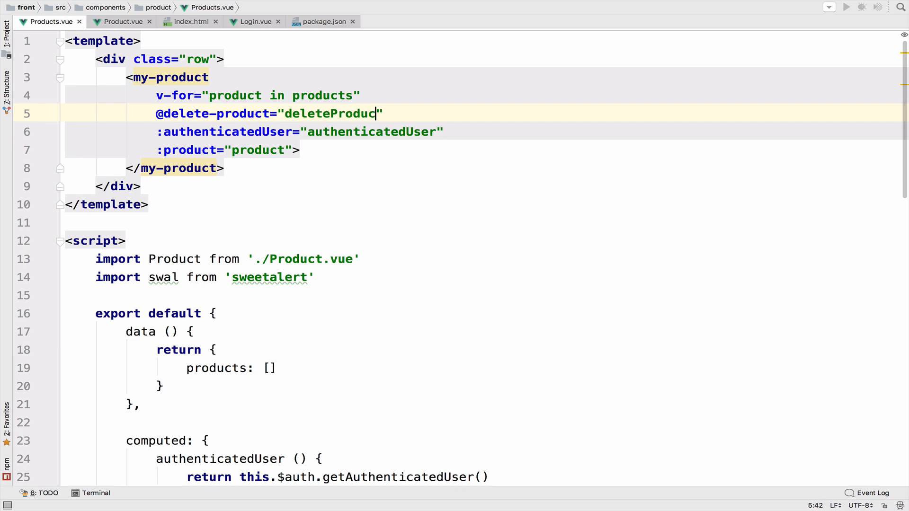
scroll(down, 3)
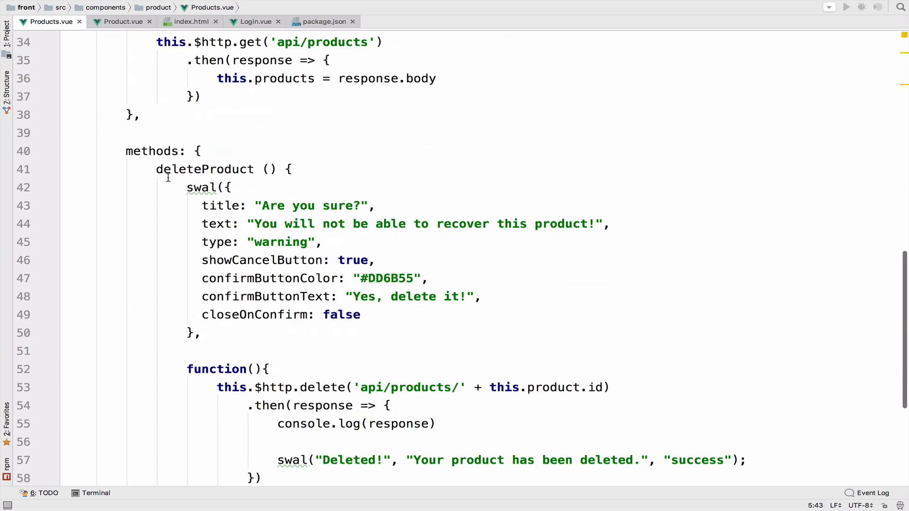
click(186, 169)
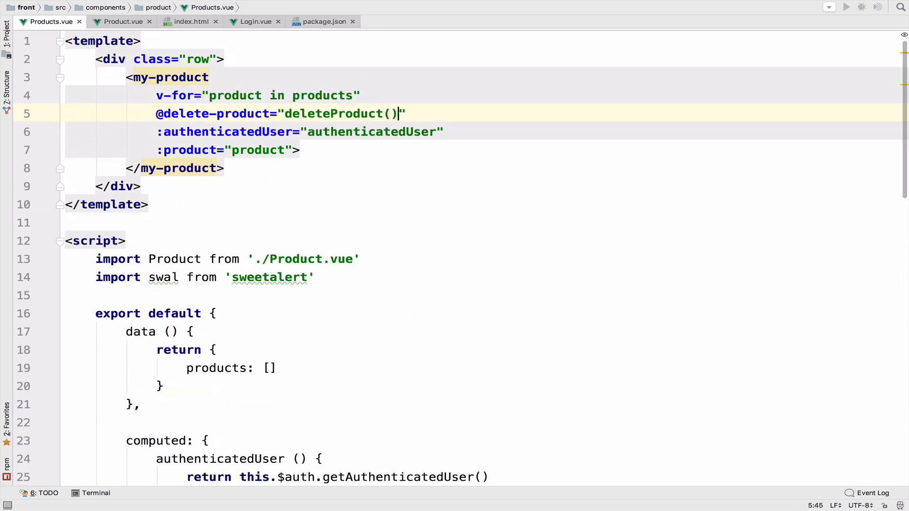
text(product)
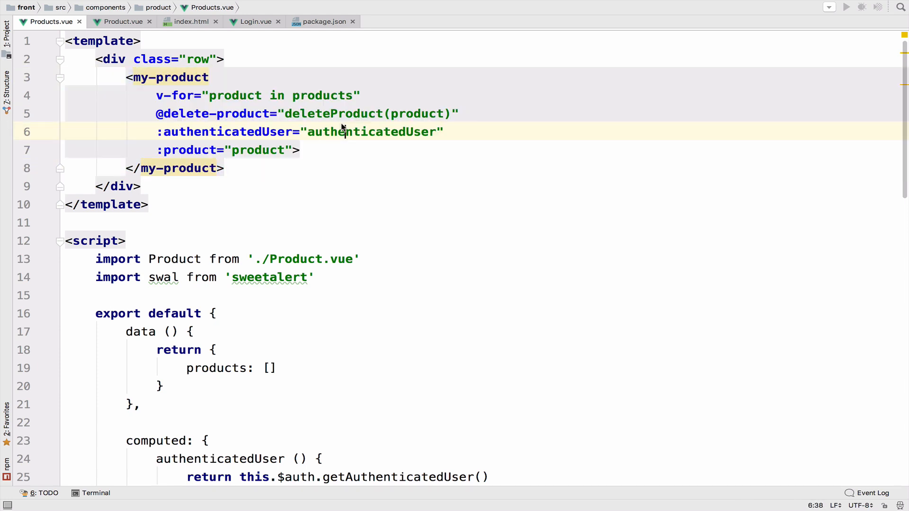
double_click(235, 94)
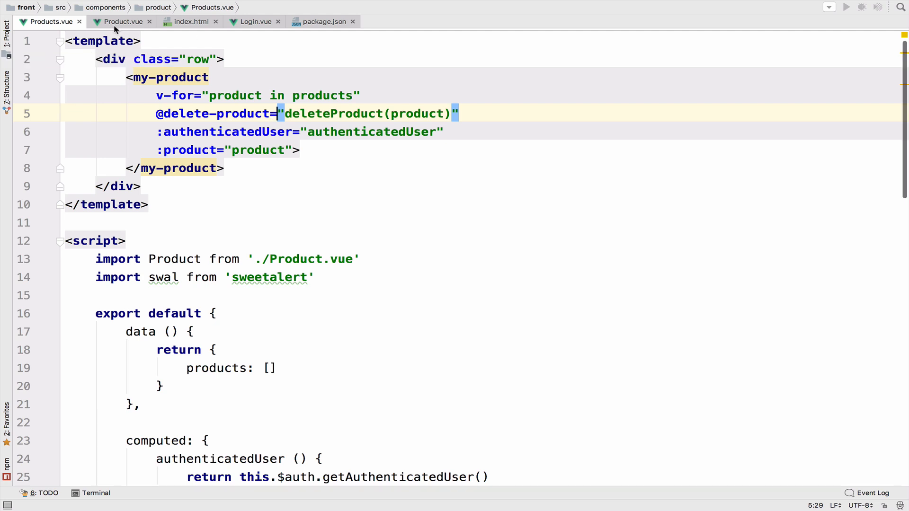
click(122, 22)
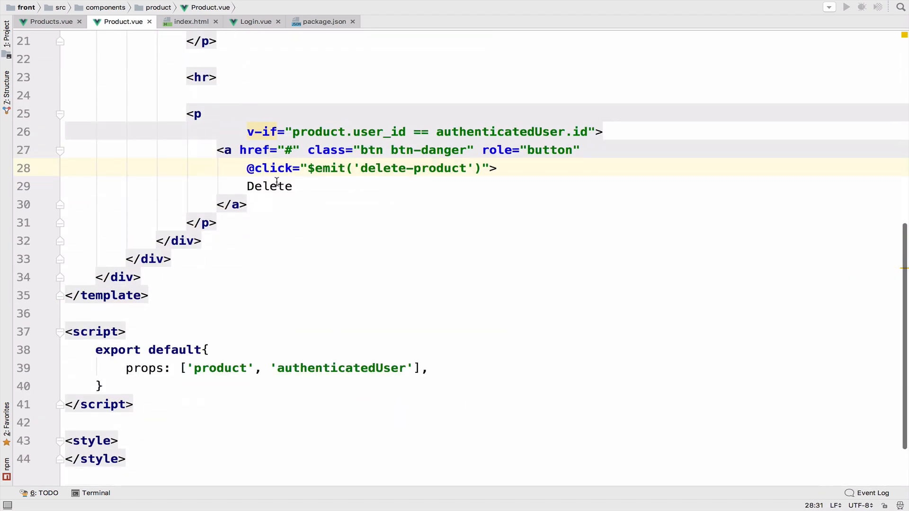
double_click(325, 168)
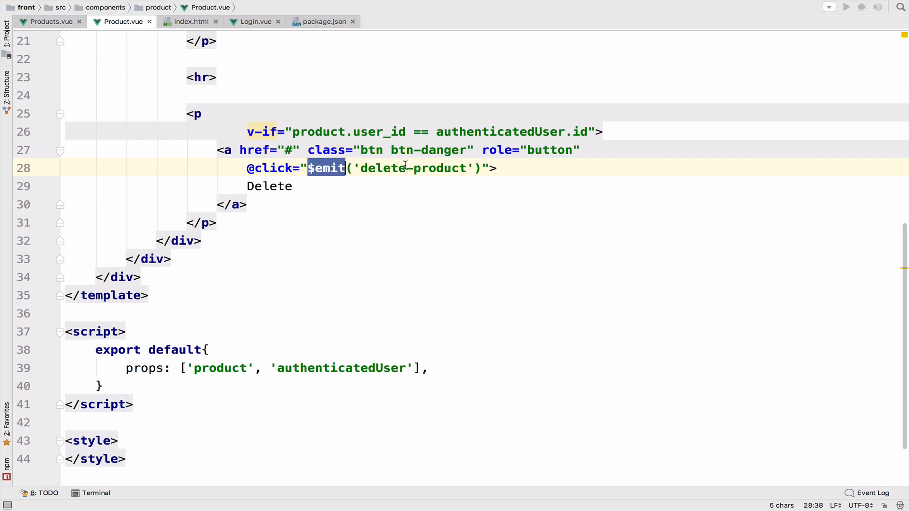
double_click(412, 169)
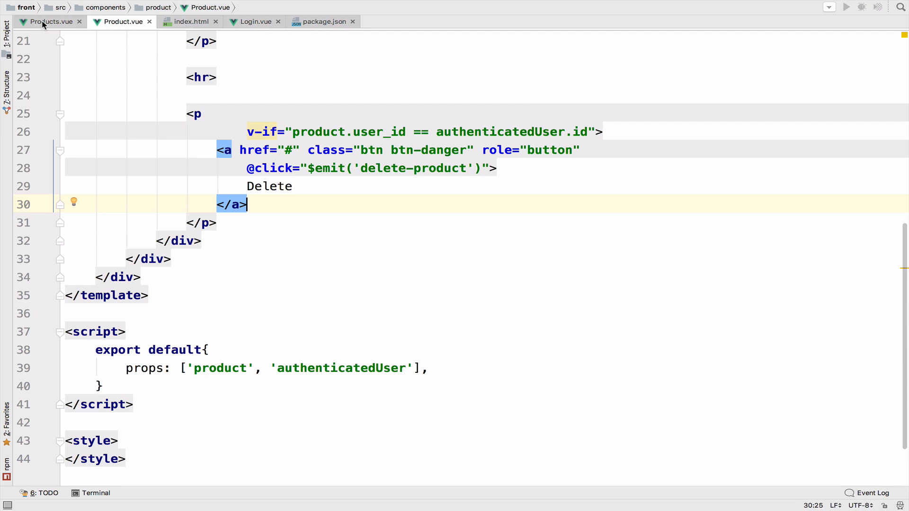
click(46, 22)
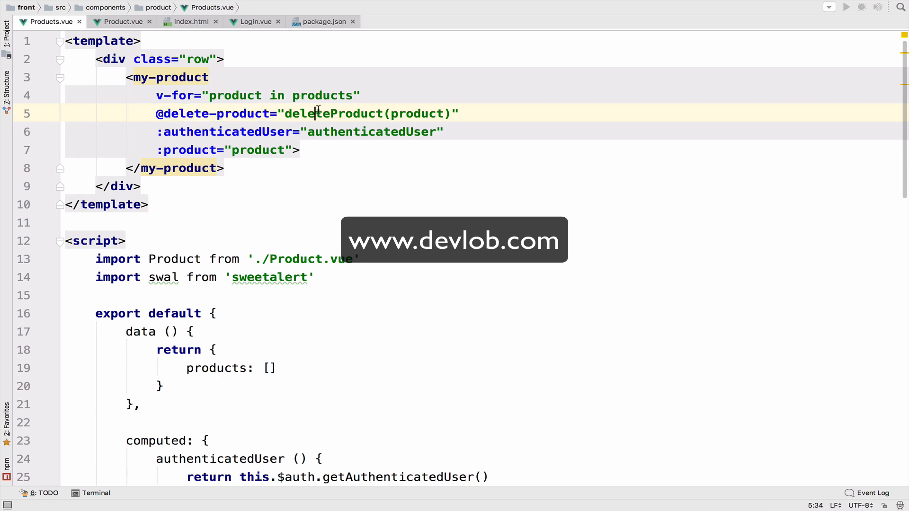
Give deleteProduct a product parameter, comment out the swal block with /*, and add console.log(product)
scroll(down, 3)
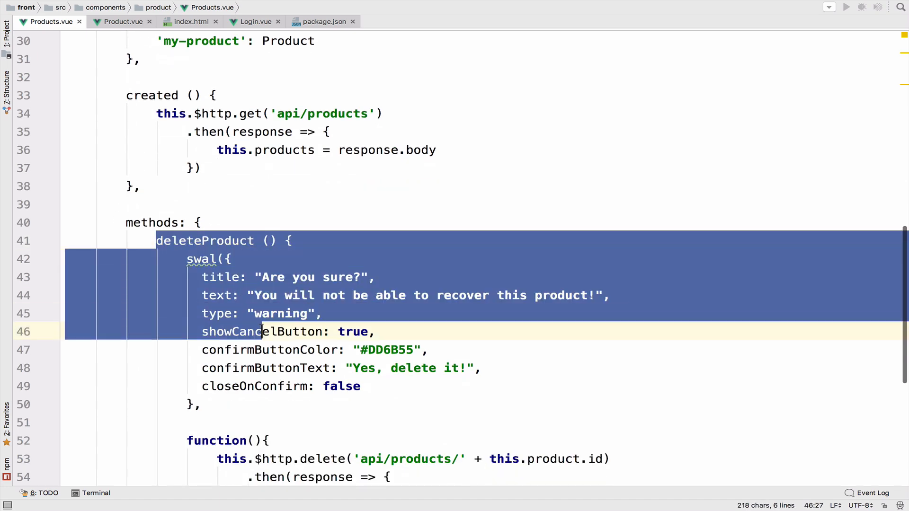
scroll(up, 3)
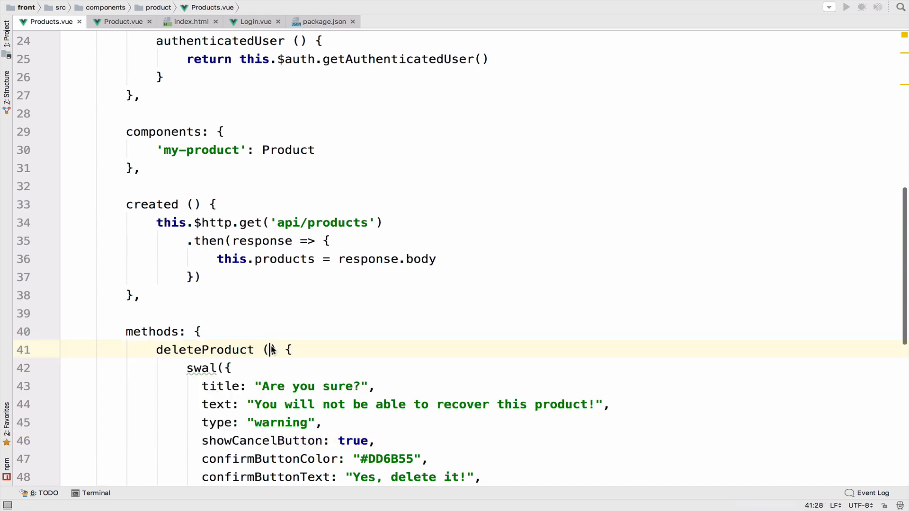
text(product)
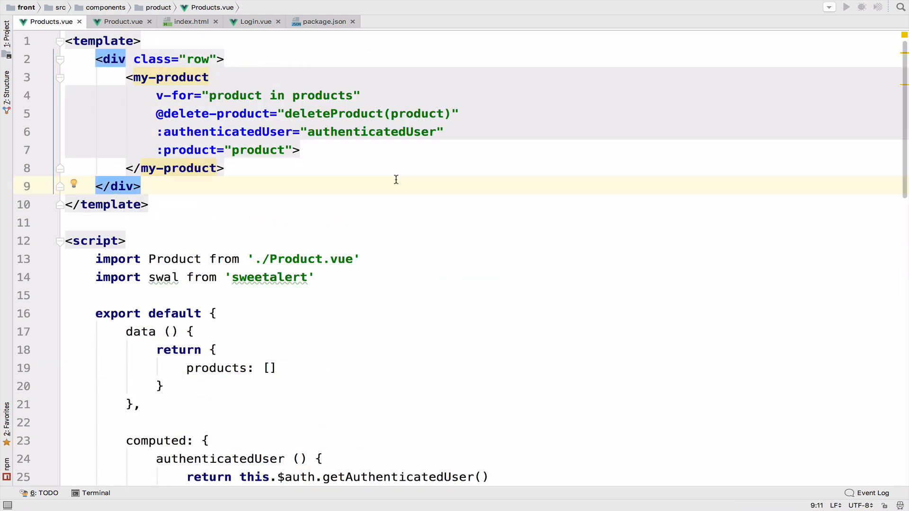
scroll(down, 3)
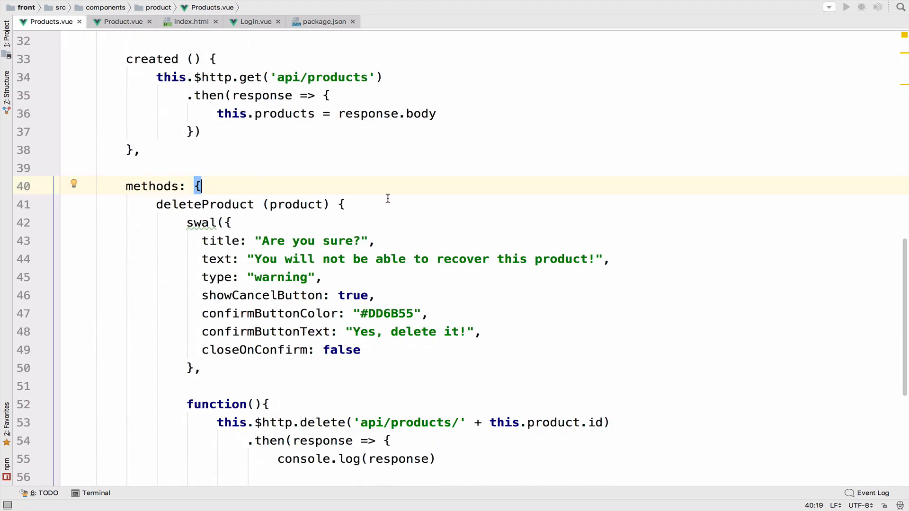
text(/*)
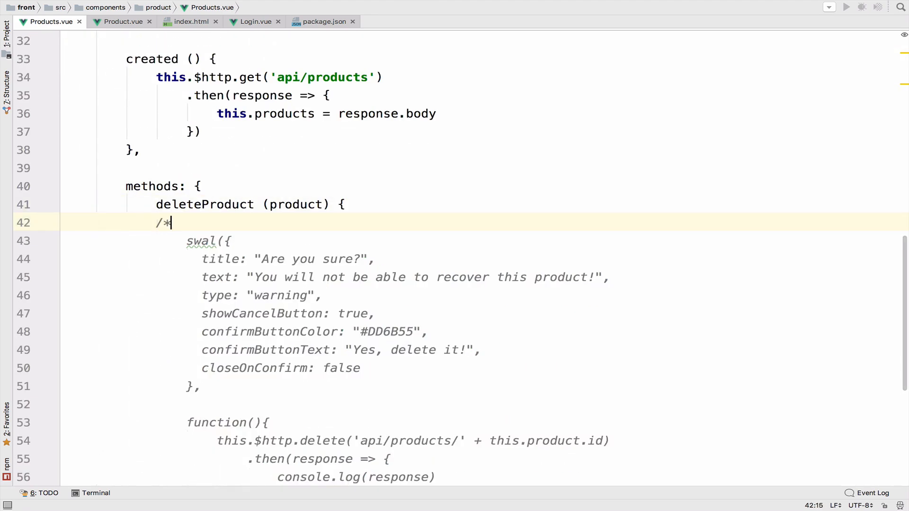
scroll(down, 3)
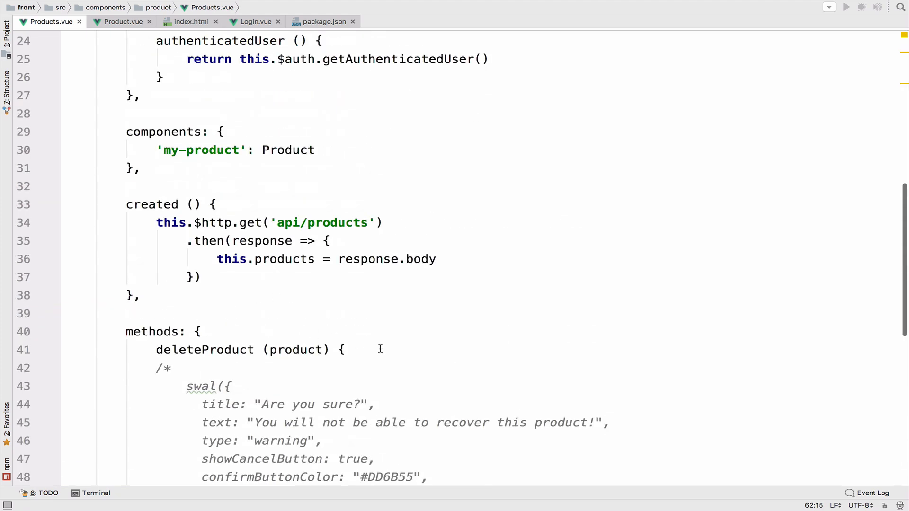
text(console.log)
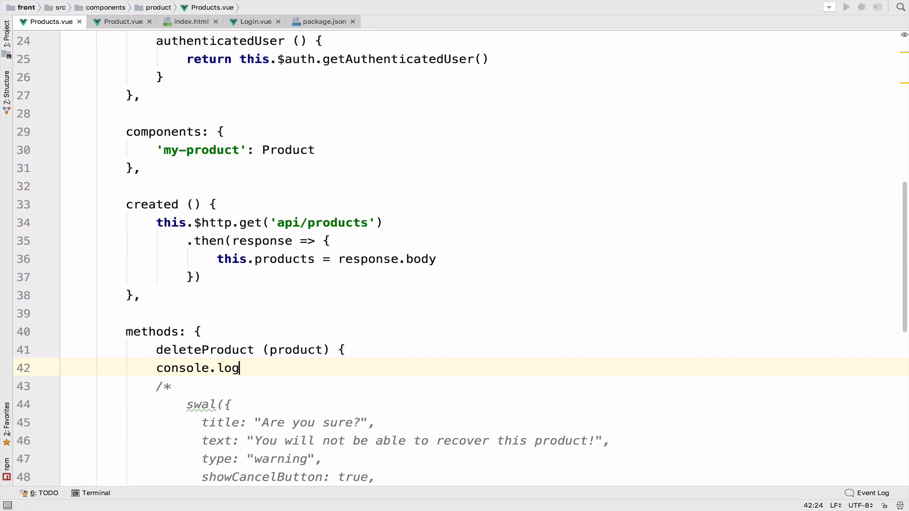
text((product))
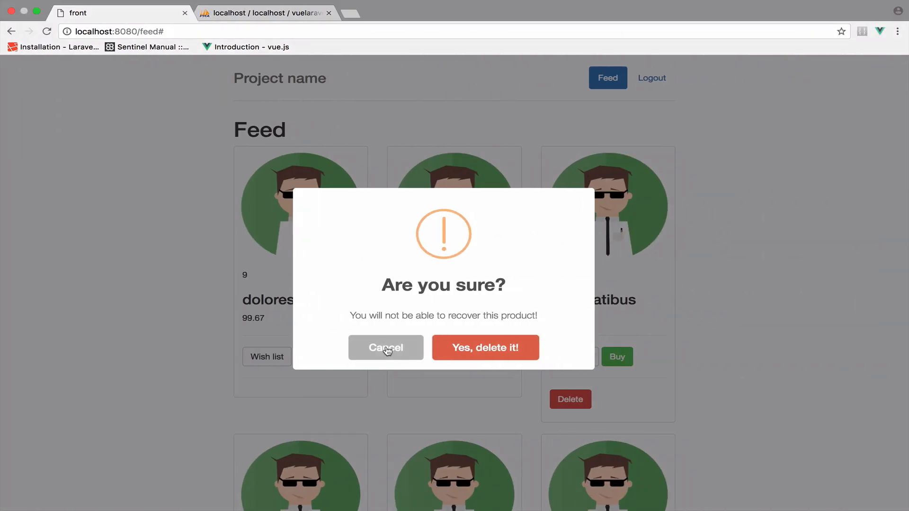
Cancel the delete alert and expand the logged product in the console, showing id 6, name voluptatibus
click(385, 347)
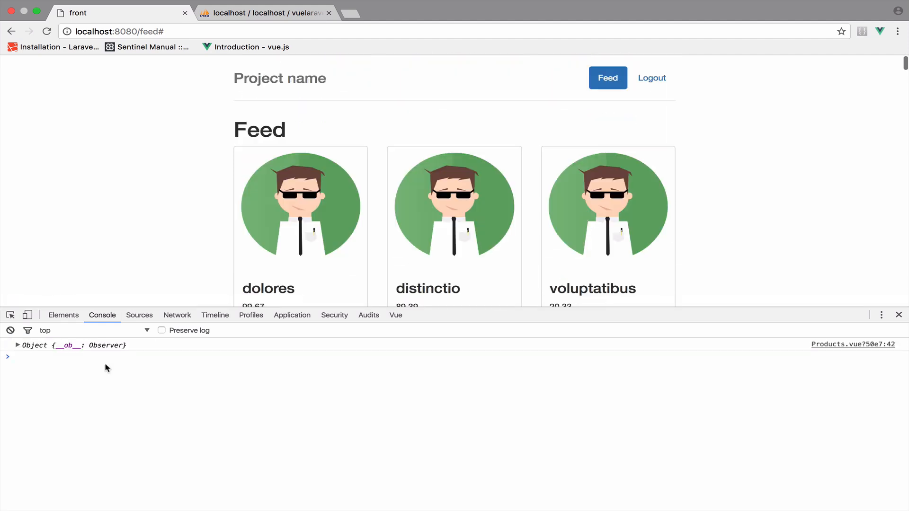
click(18, 345)
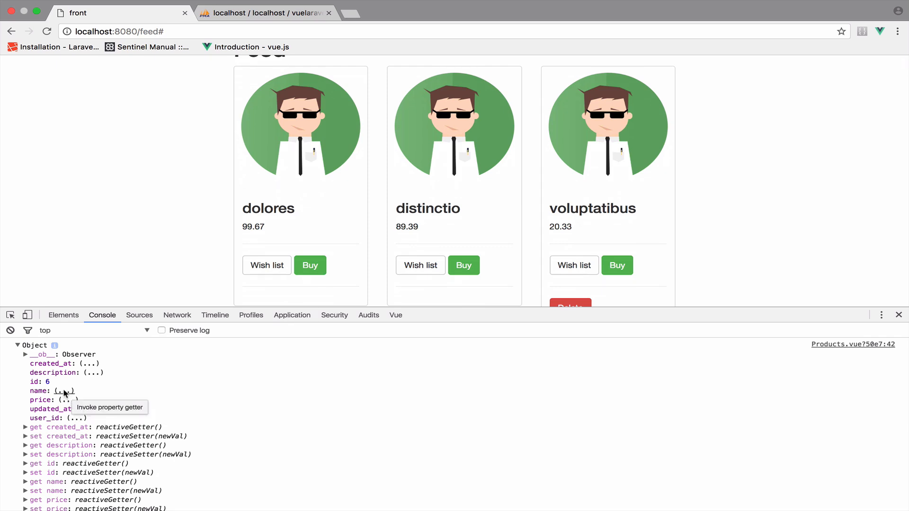
click(65, 391)
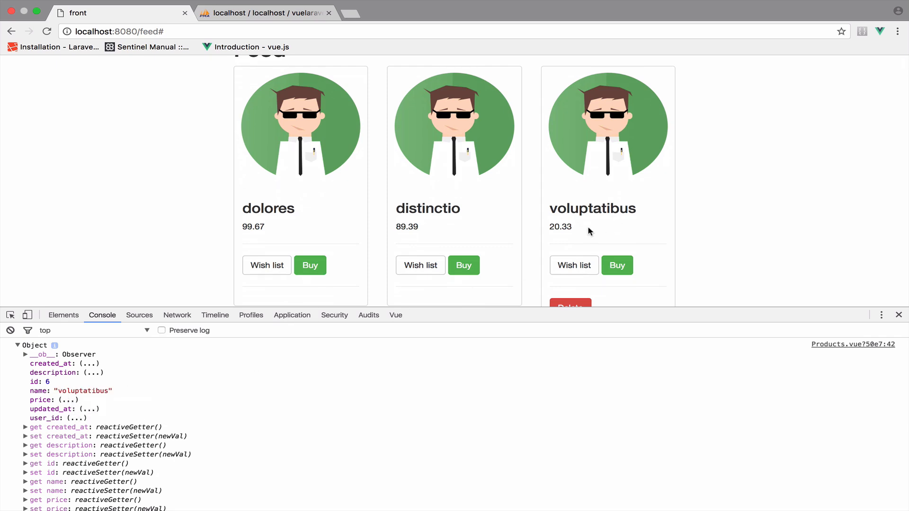
scroll(down, 3)
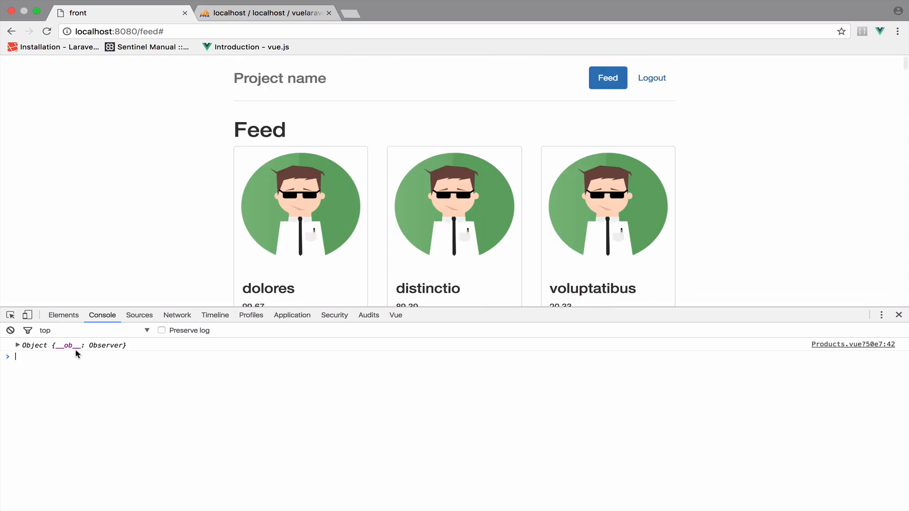
click(18, 345)
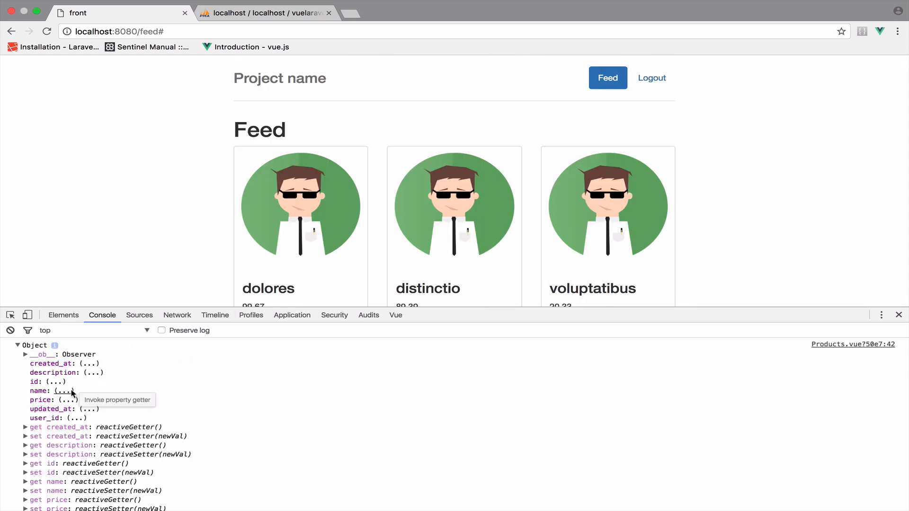
click(63, 390)
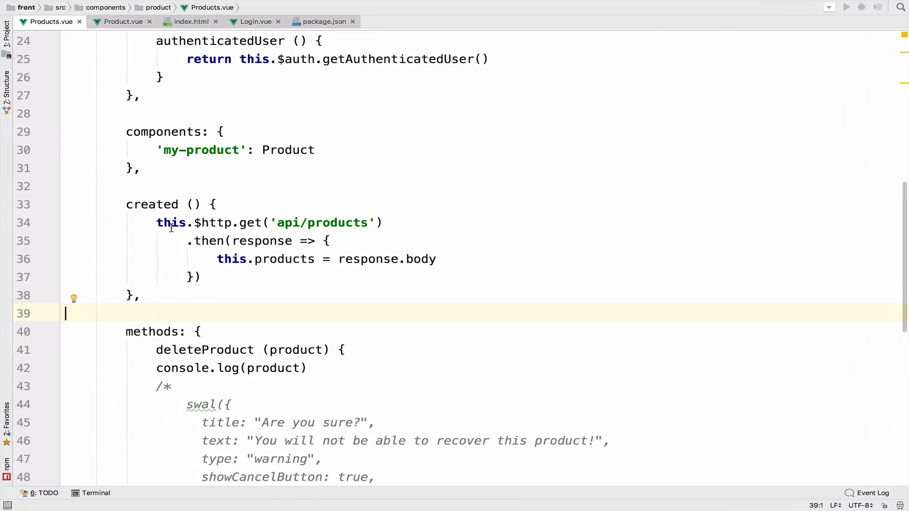
click(122, 22)
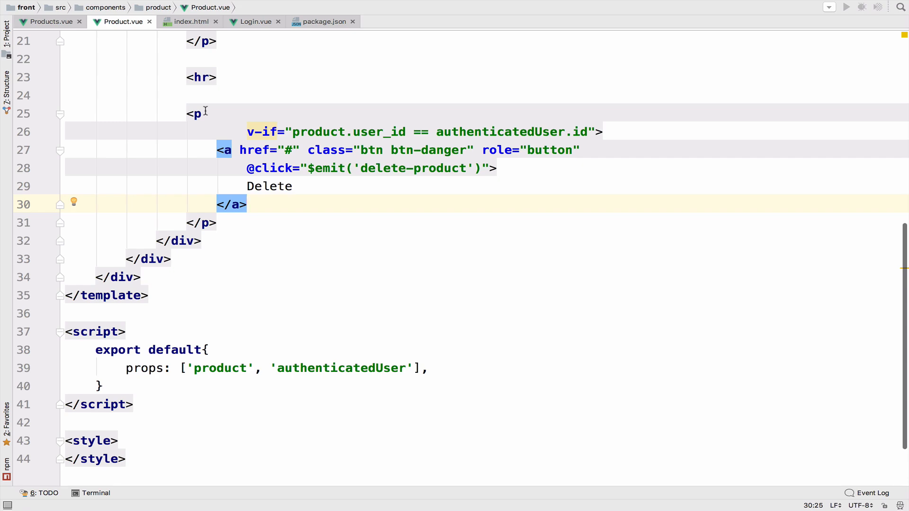
click(47, 21)
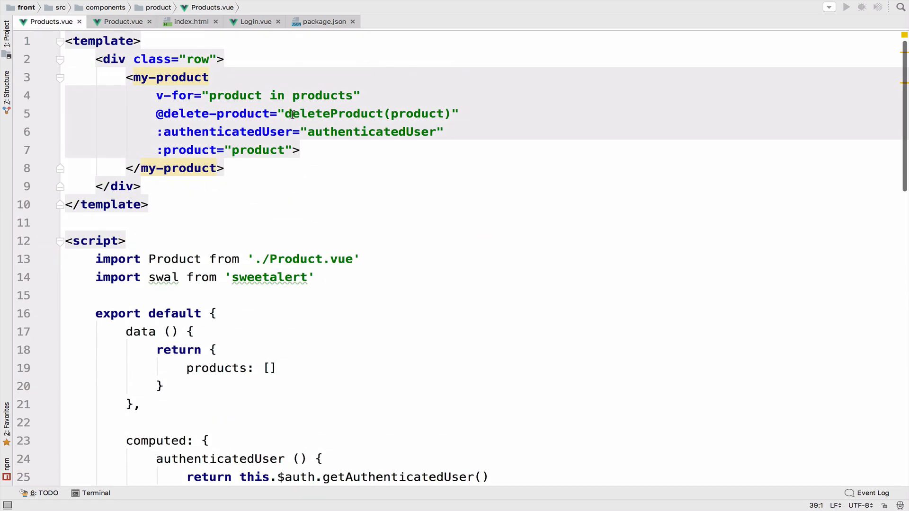
double_click(333, 112)
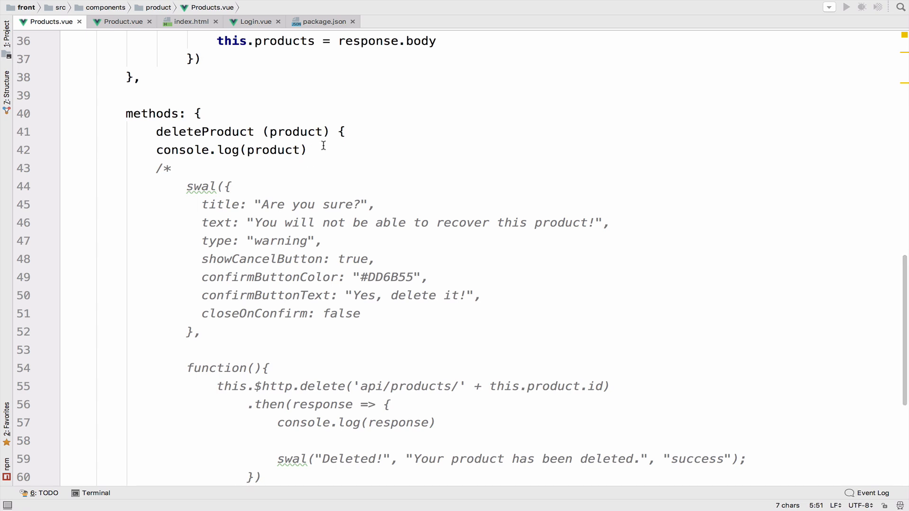
mouse_move(451, 195)
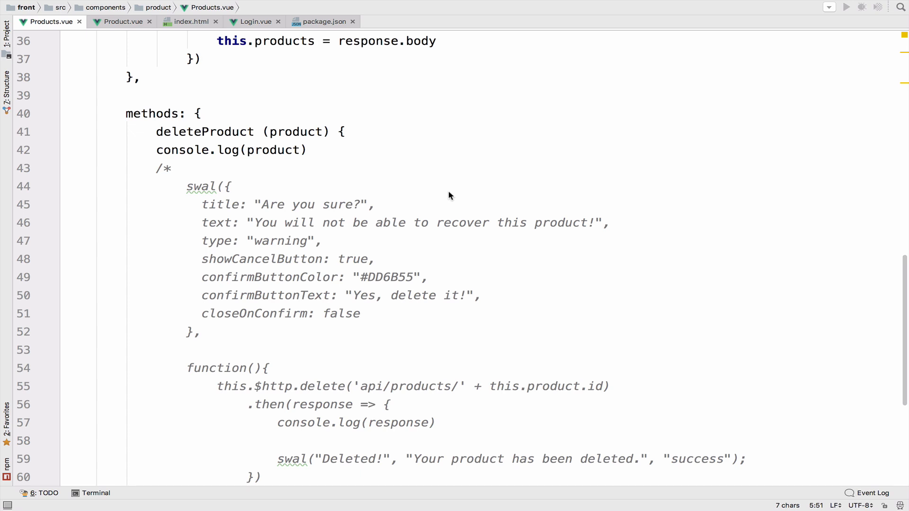
mouse_move(276, 143)
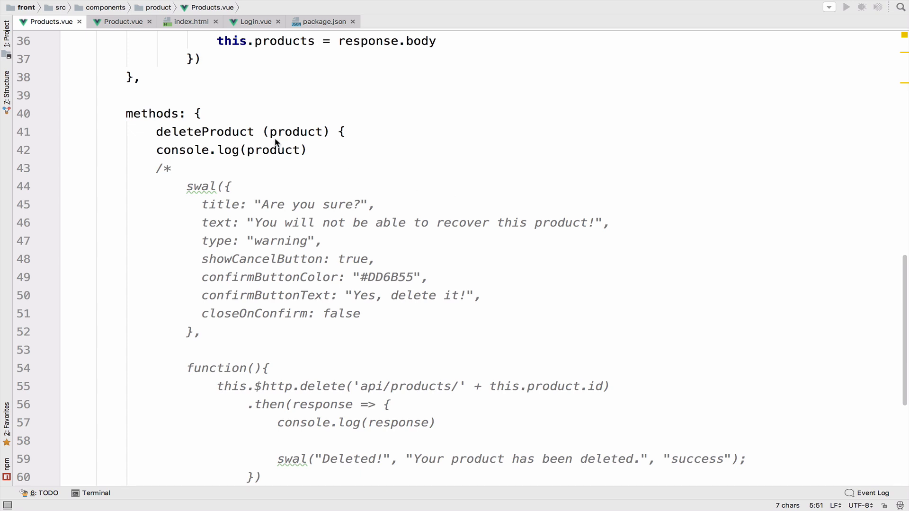
mouse_move(279, 130)
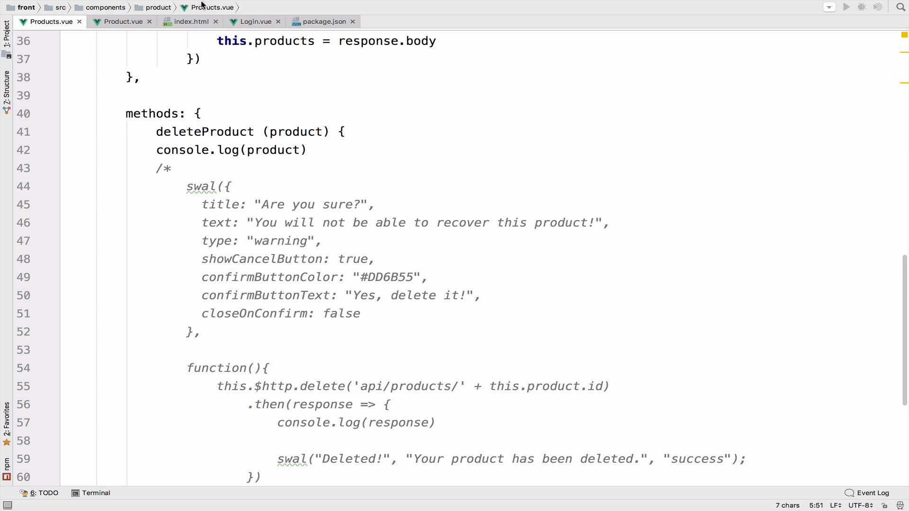
mouse_move(122, 22)
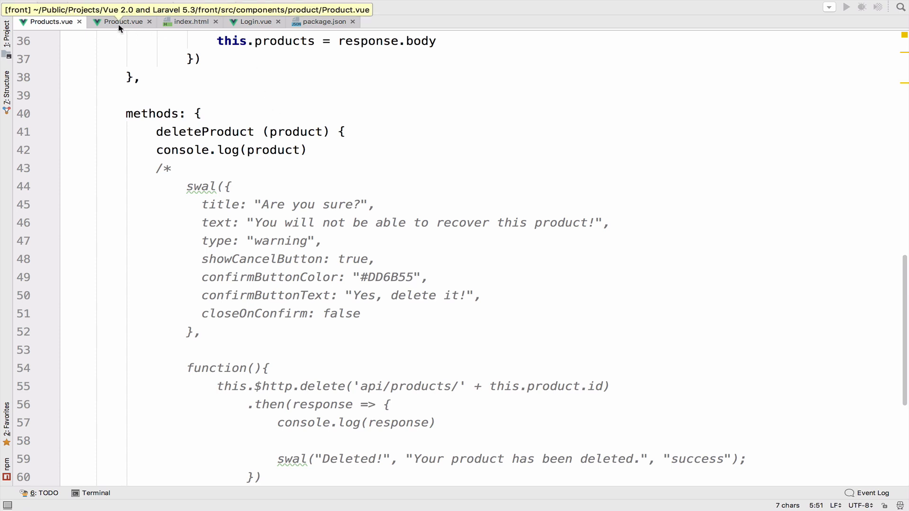
click(122, 22)
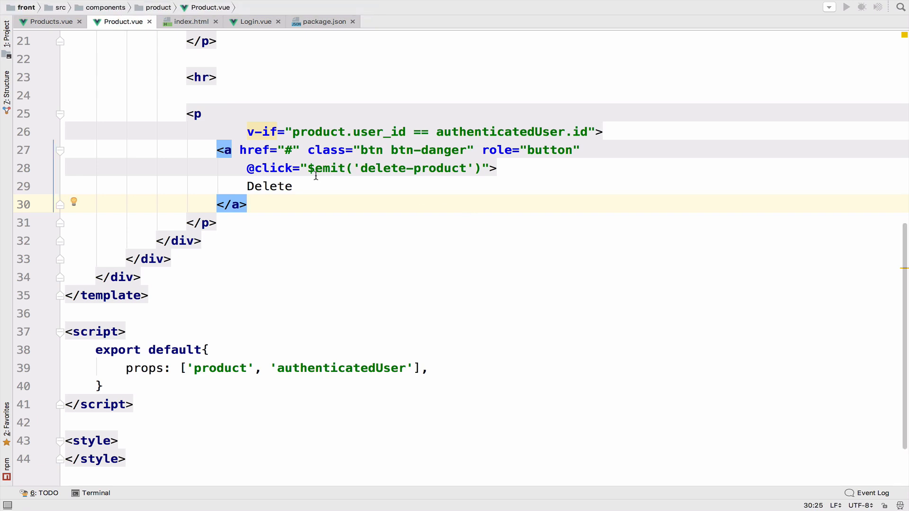
mouse_move(120, 31)
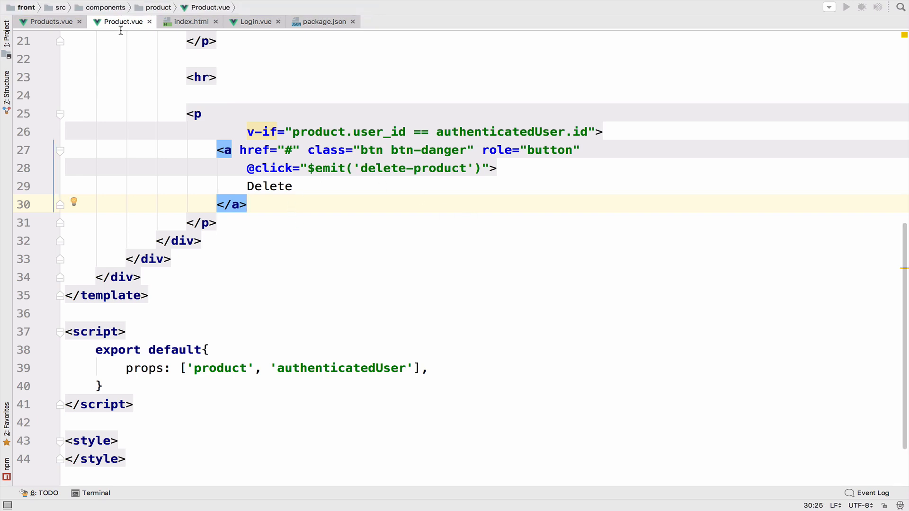
click(51, 21)
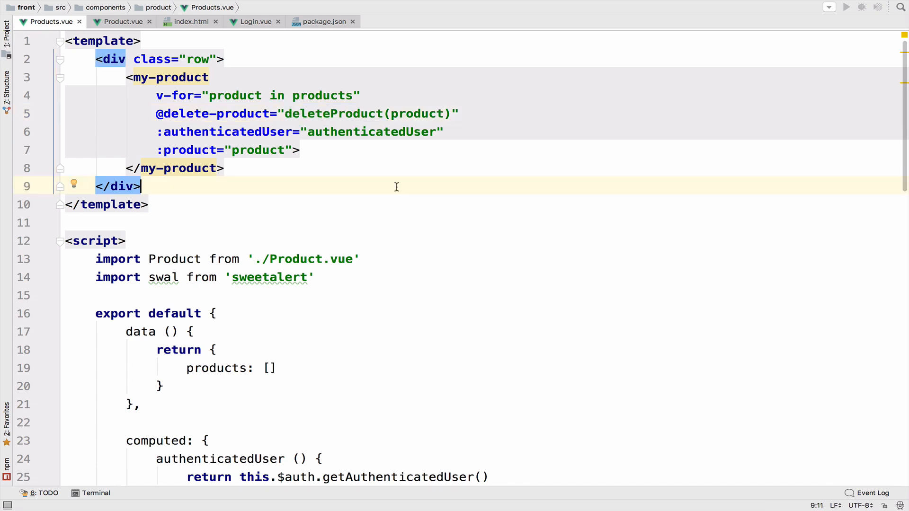
scroll(down, 3)
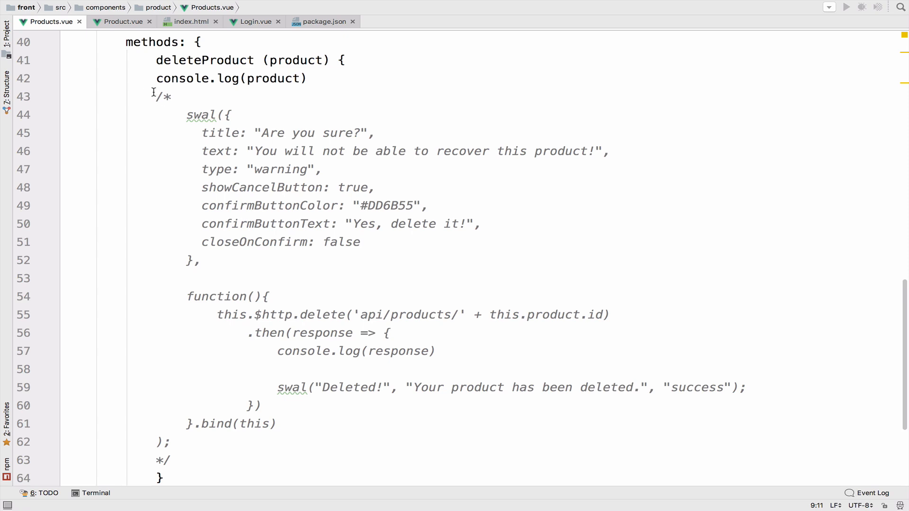
click(162, 97)
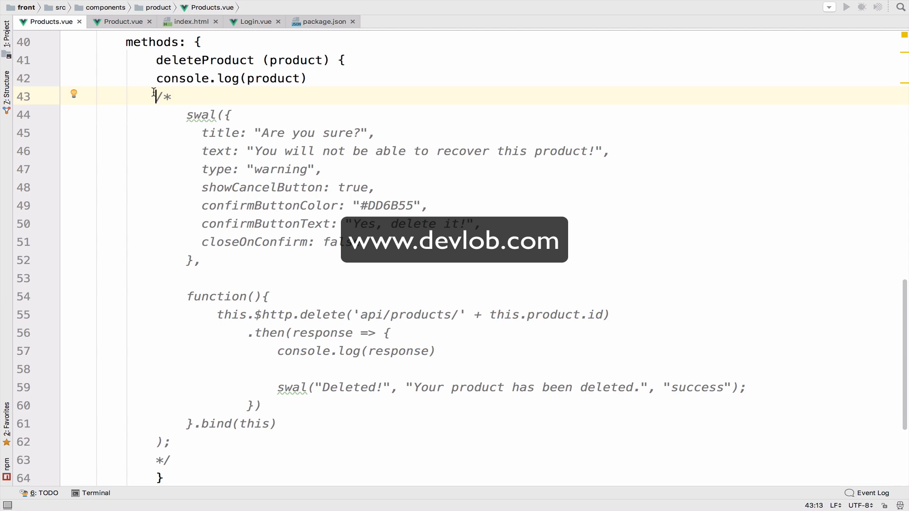
mouse_move(212, 122)
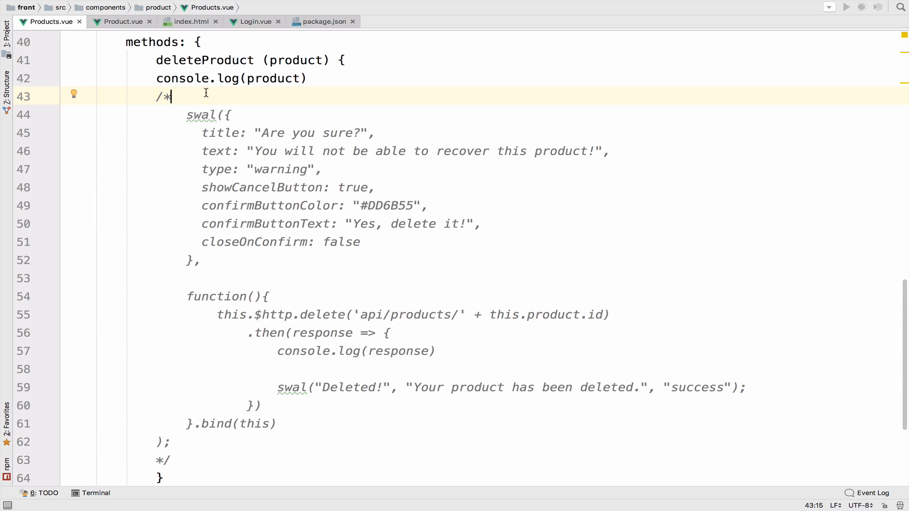
mouse_move(334, 187)
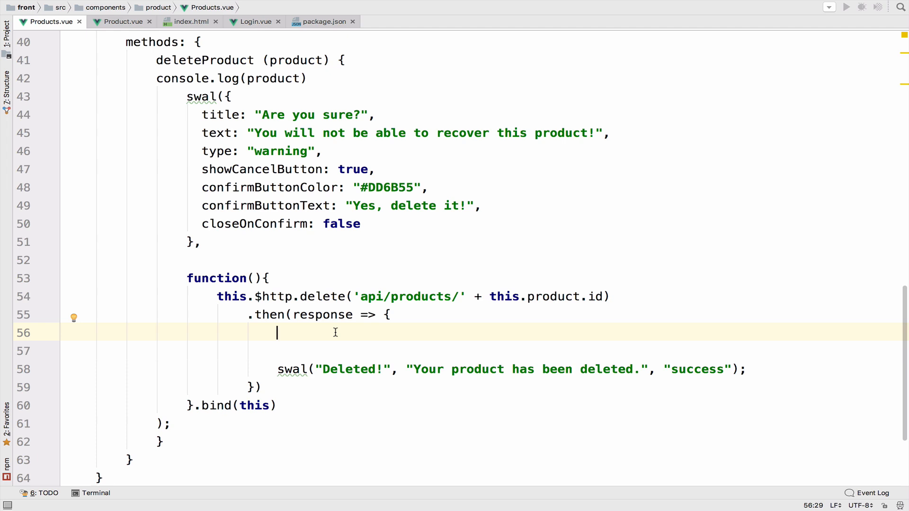
Call this.products.splice(index, 1) in the delete success handler and look up 'splice js'
text(this.)
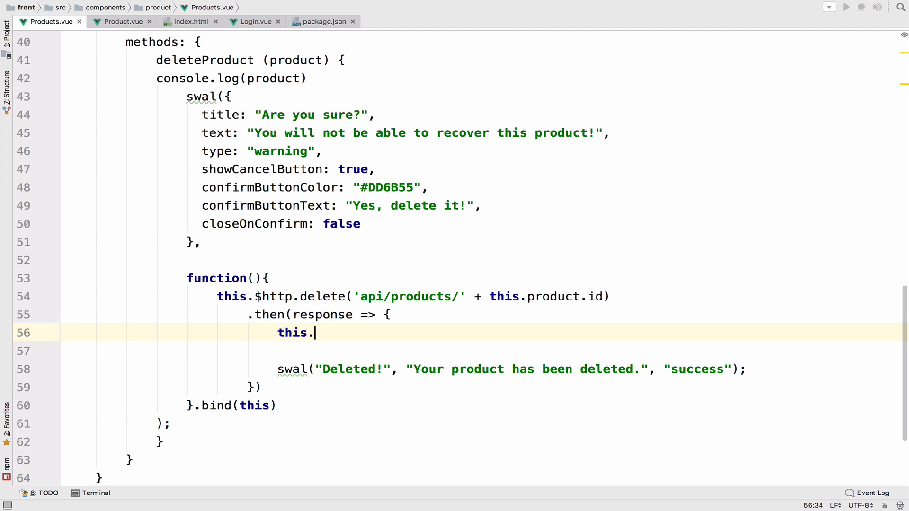
text(products.)
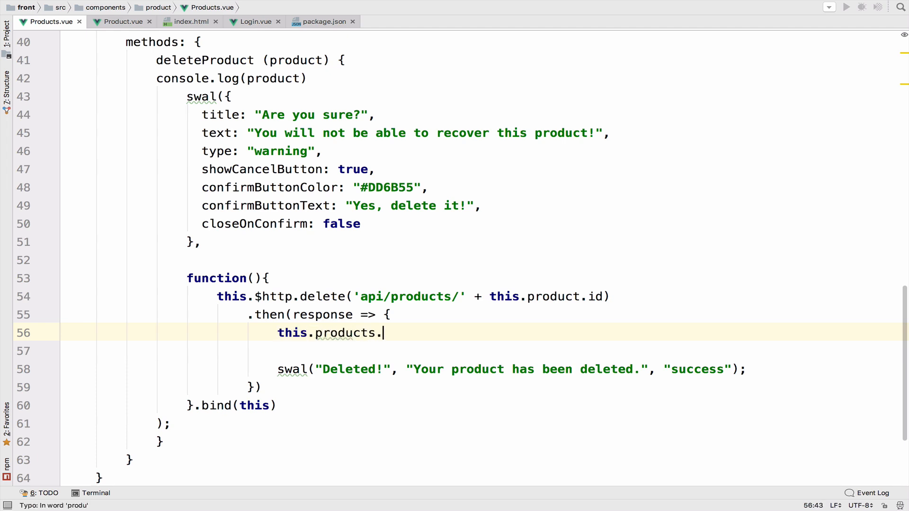
text(splice)
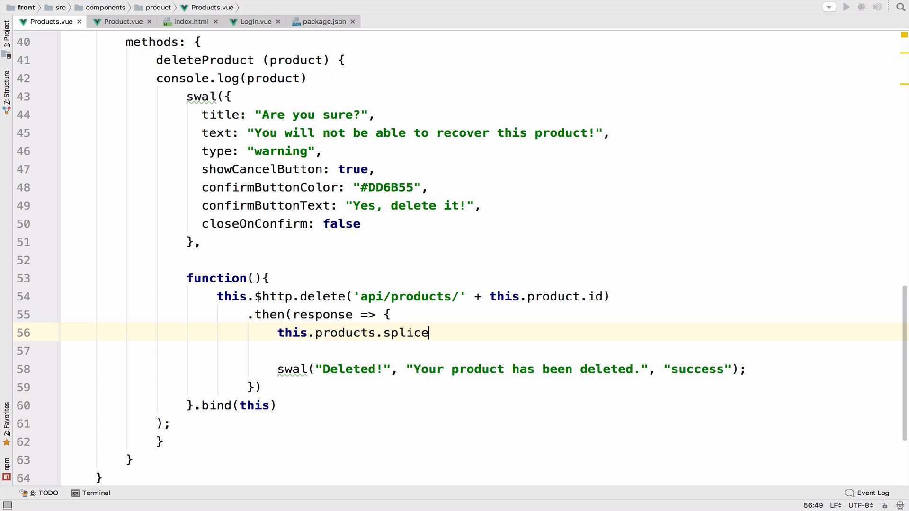
text(())
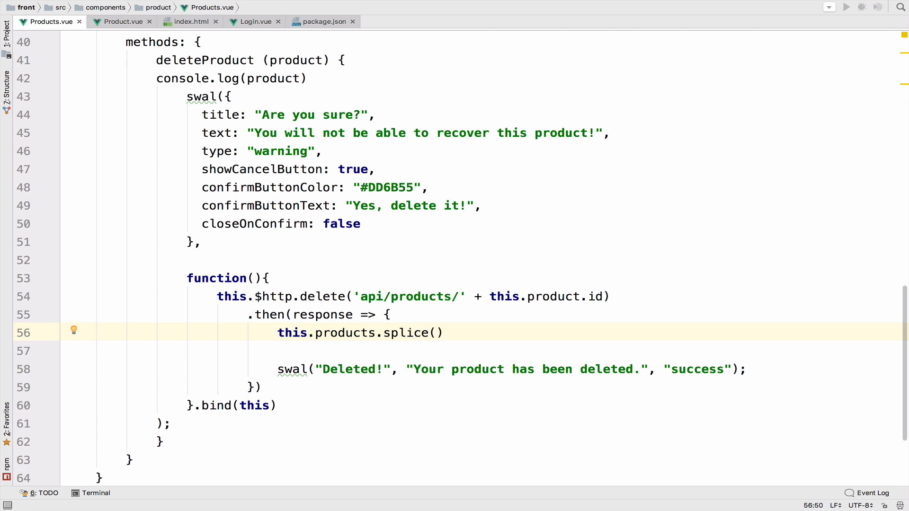
text(index,)
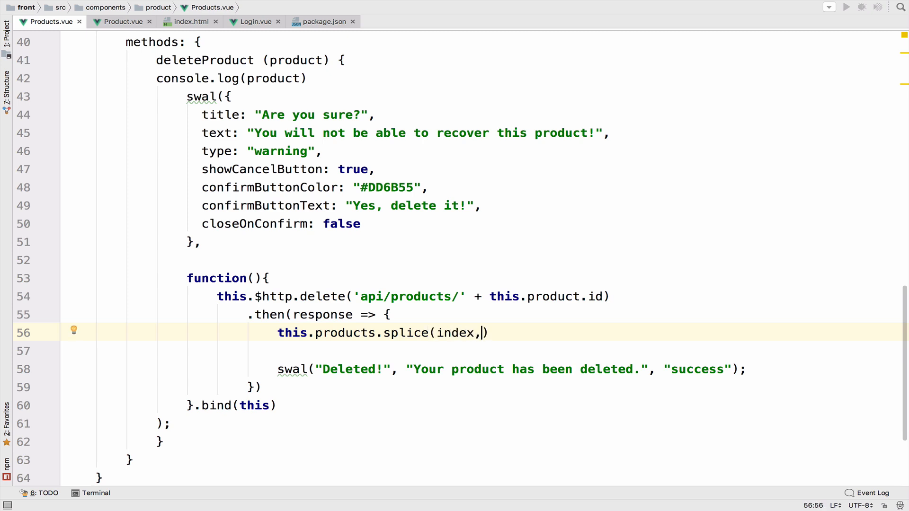
text(1)
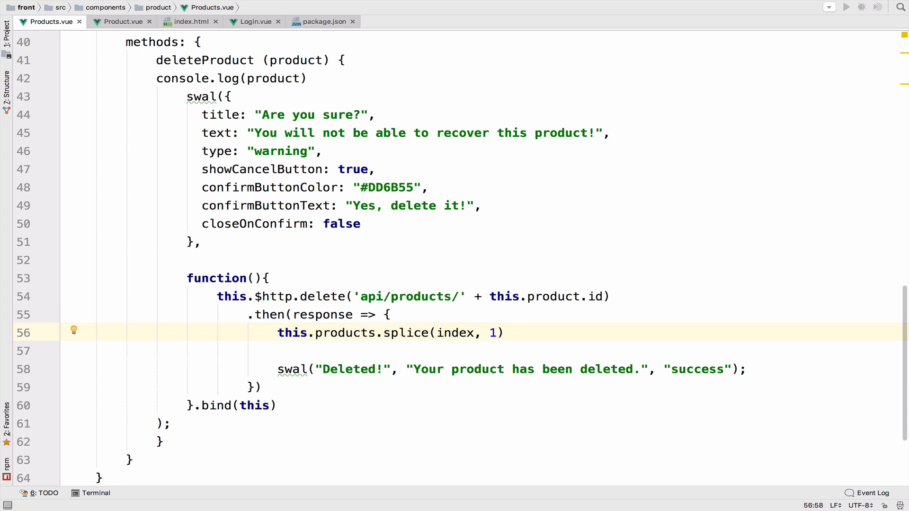
double_click(406, 333)
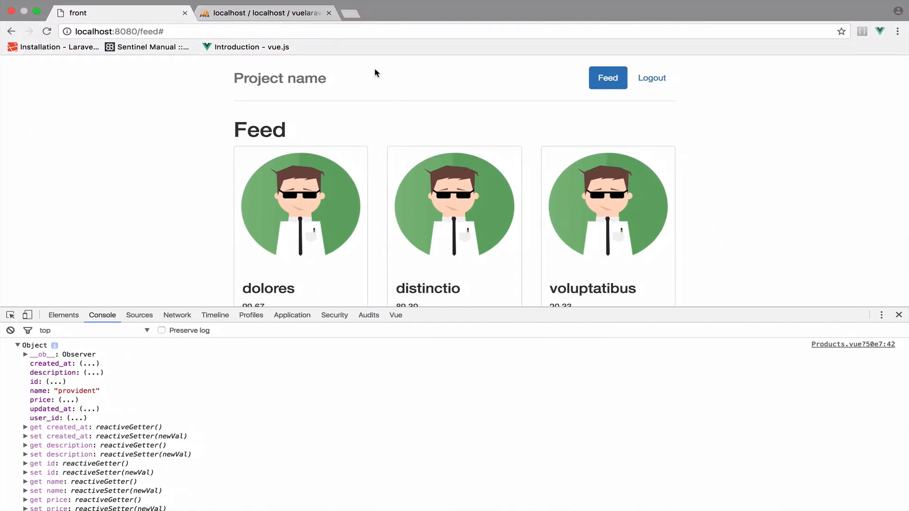
text(splice js)
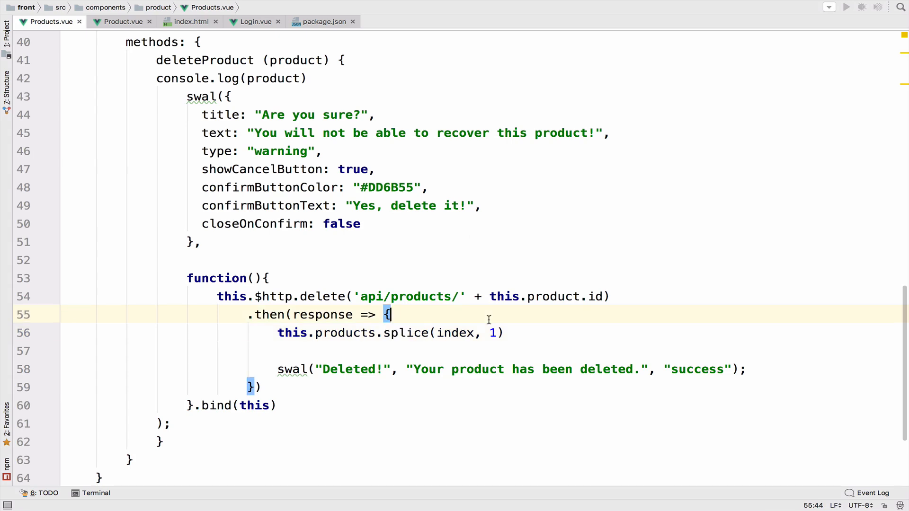
Add let index = this.products.indexOf(product) before splice, drop console.log, and strip this. from product.id
key(enter)
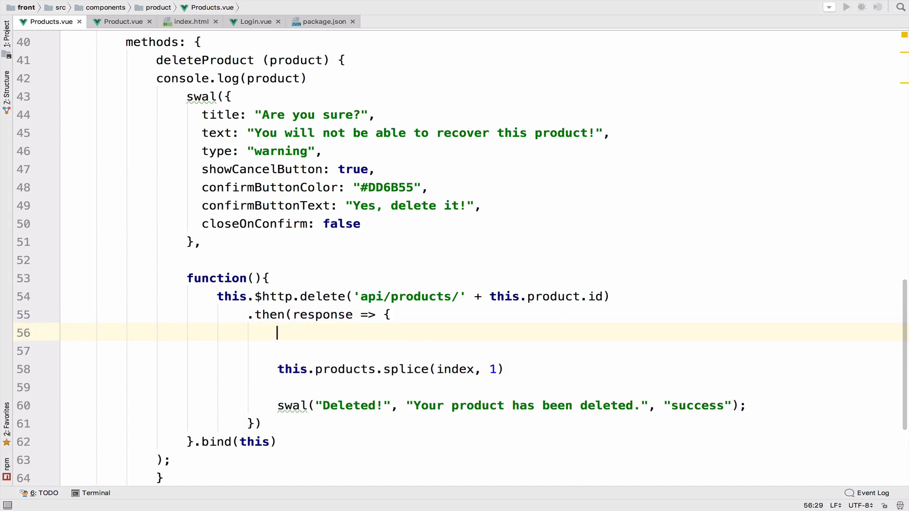
text(let index =)
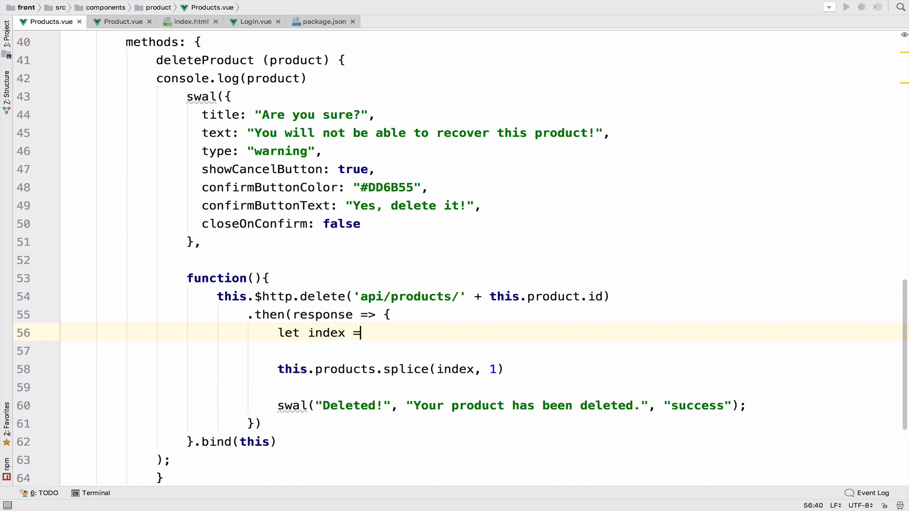
text(this.prod)
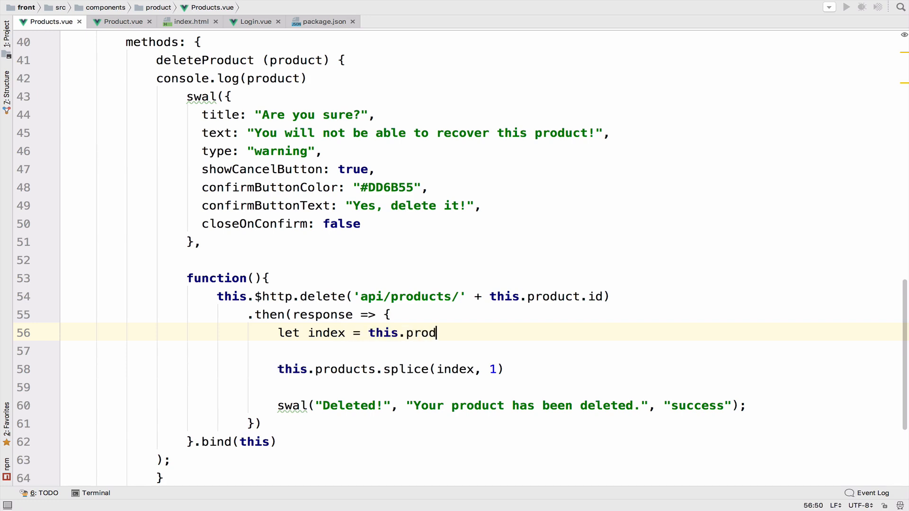
text(ucts.)
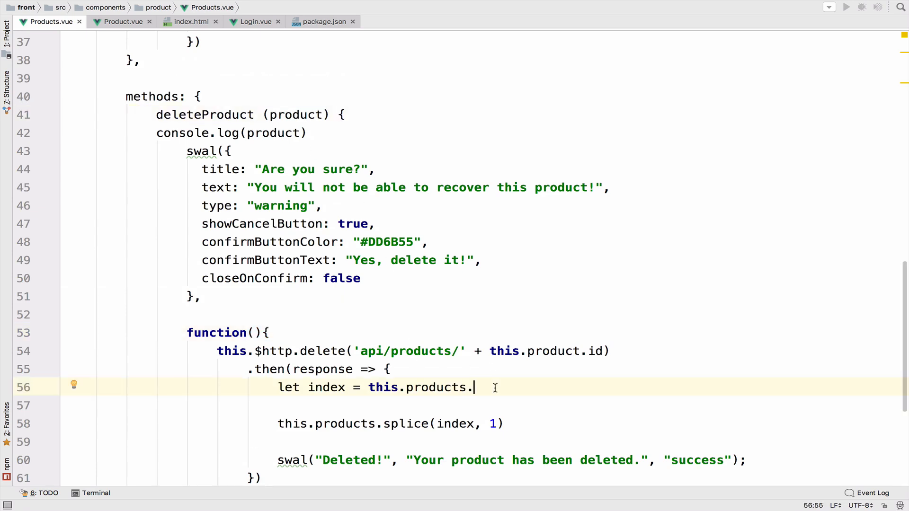
text(i)
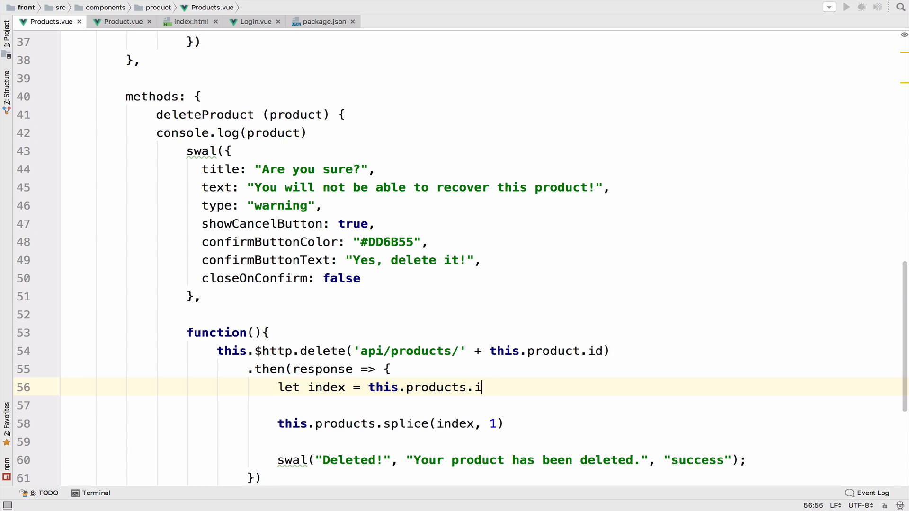
text(ndexOf)
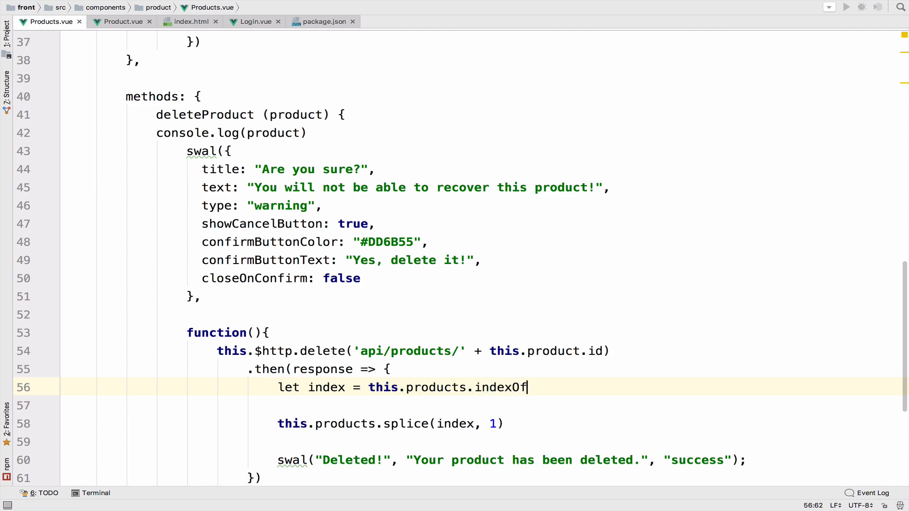
text(())
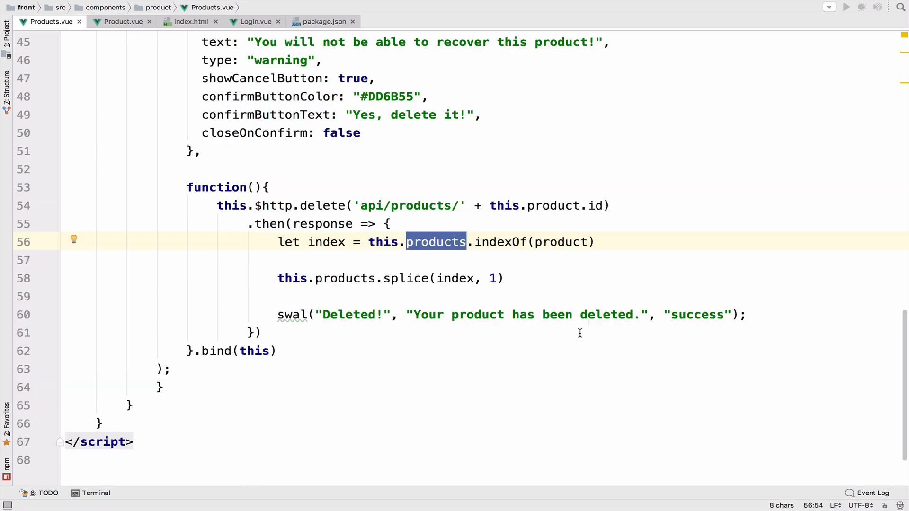
click(568, 259)
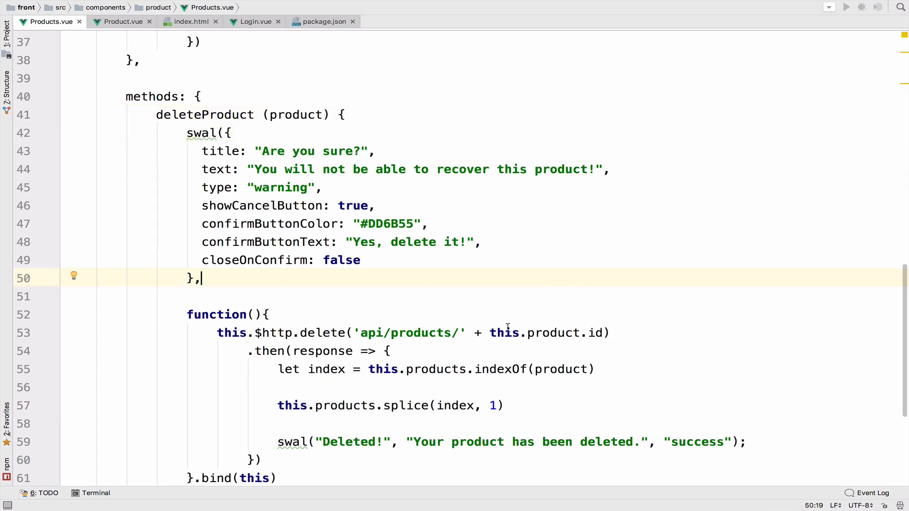
double_click(503, 332)
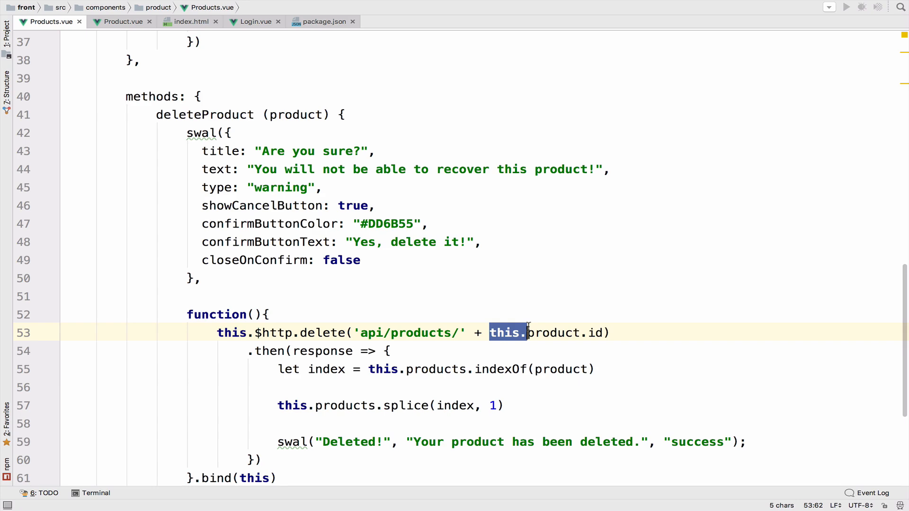
key(Delete)
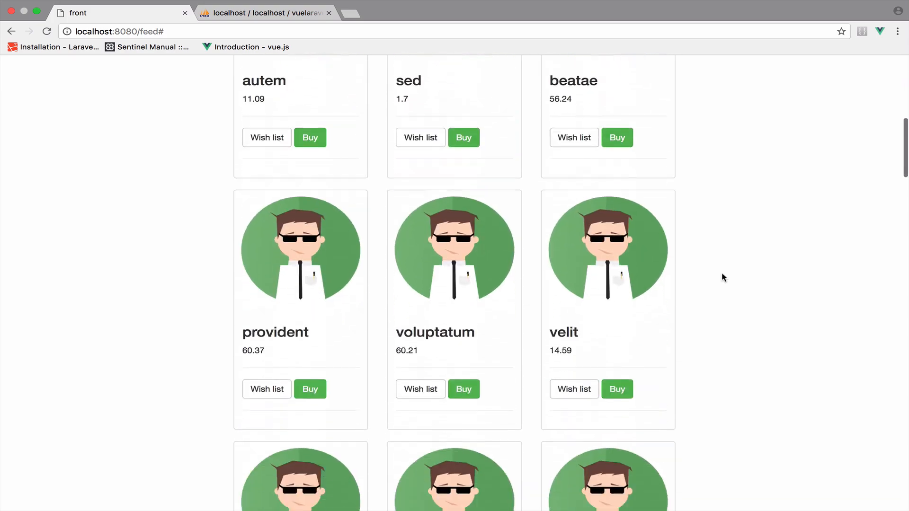
Delete voluptatibus from the feed with 'Yes, delete it!' and switch to phpMyAdmin's products table
scroll(down, 3)
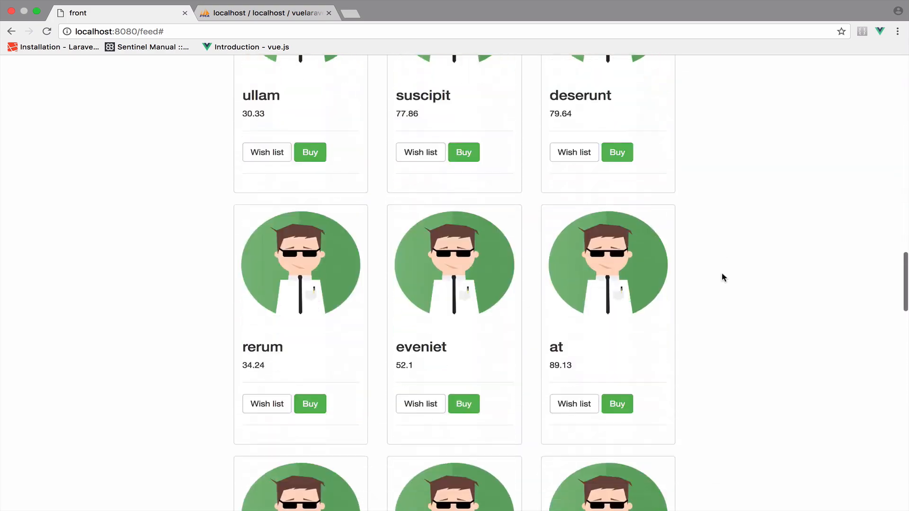
scroll(down, 3)
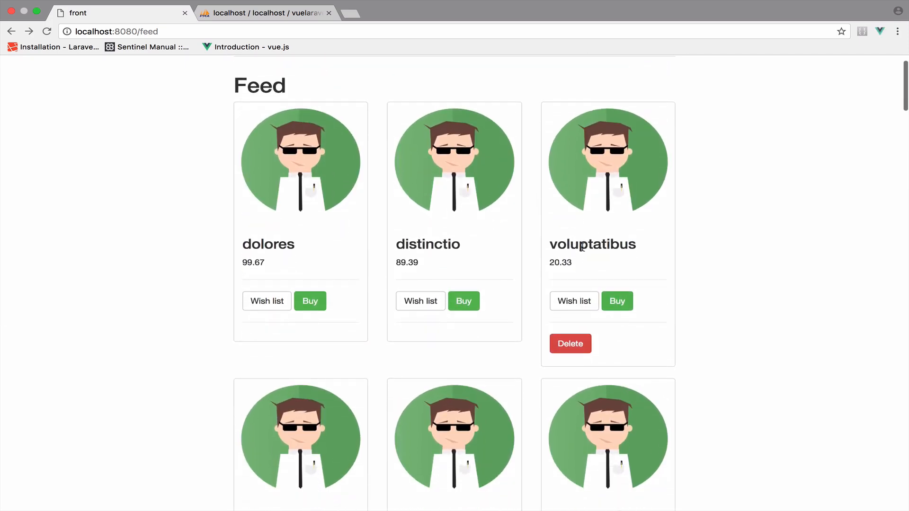
mouse_move(674, 342)
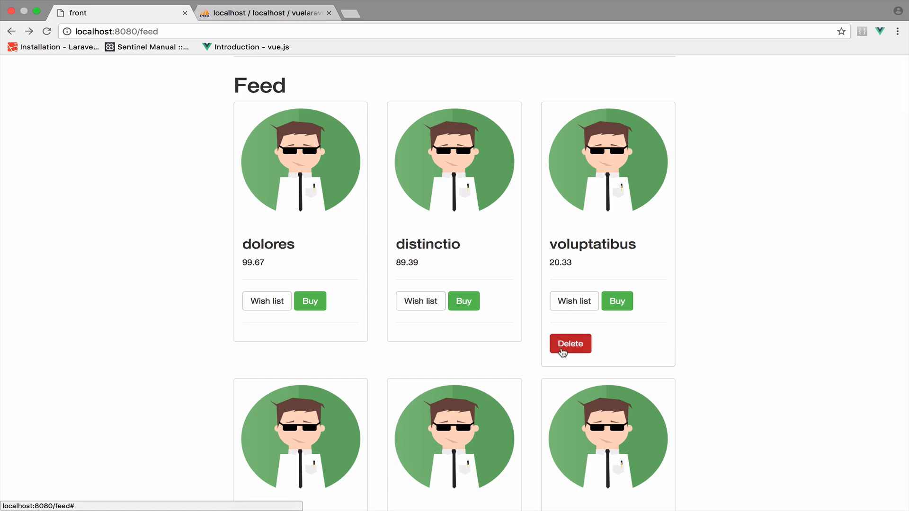
click(570, 342)
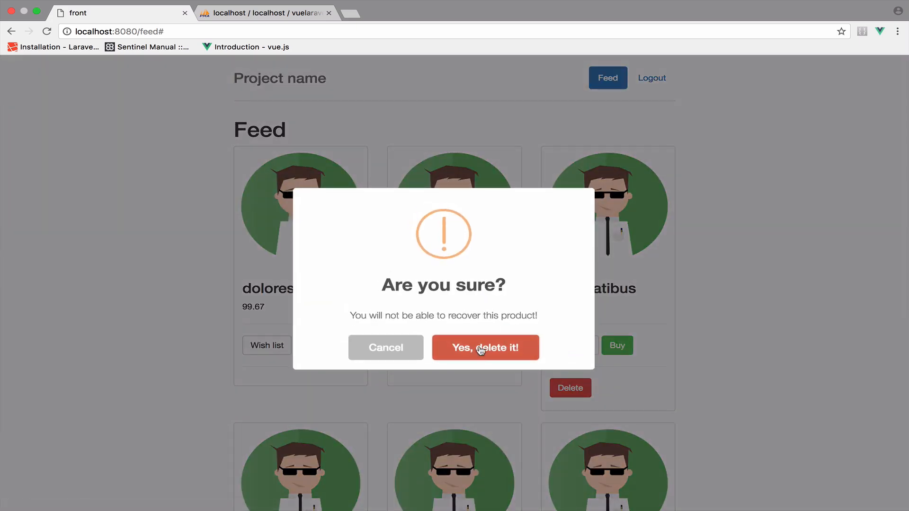
click(484, 348)
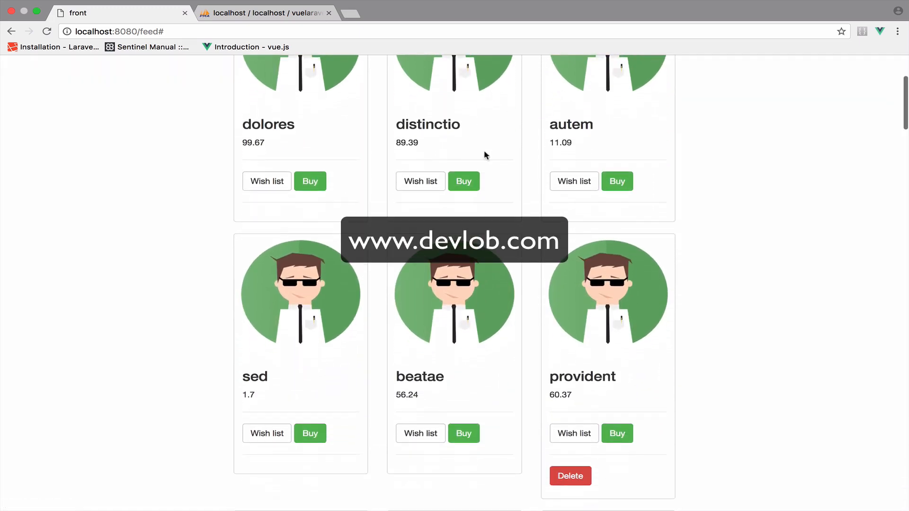
click(264, 12)
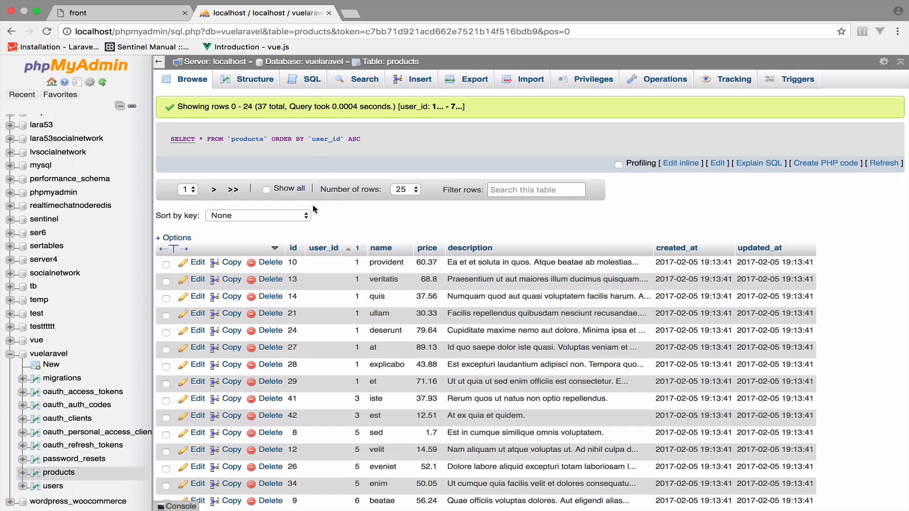
Delete provident from the feed with 'Yes, delete it!', acknowledge Deleted!, and recheck phpMyAdmin
click(115, 12)
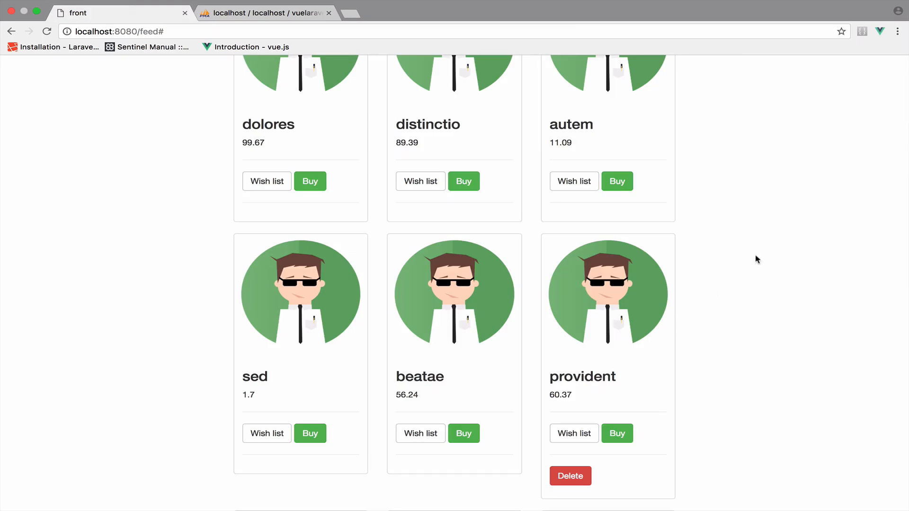
click(568, 476)
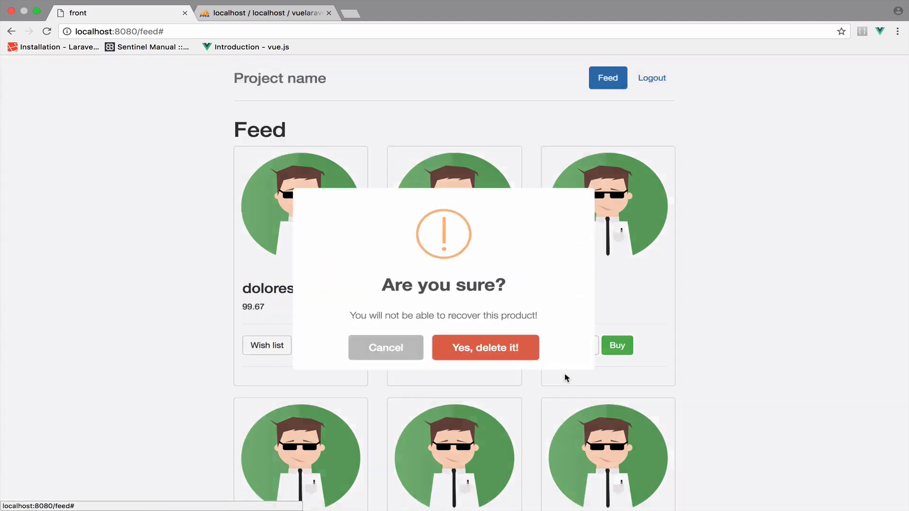
click(485, 347)
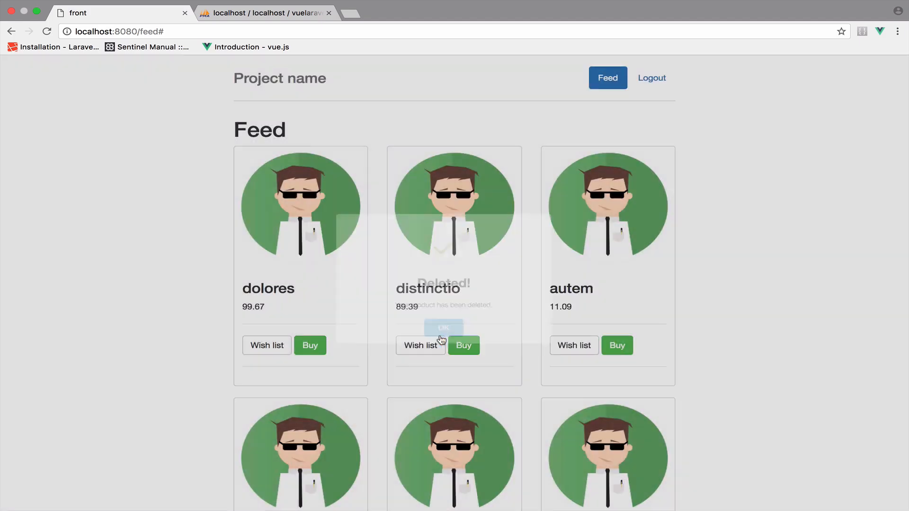
click(265, 12)
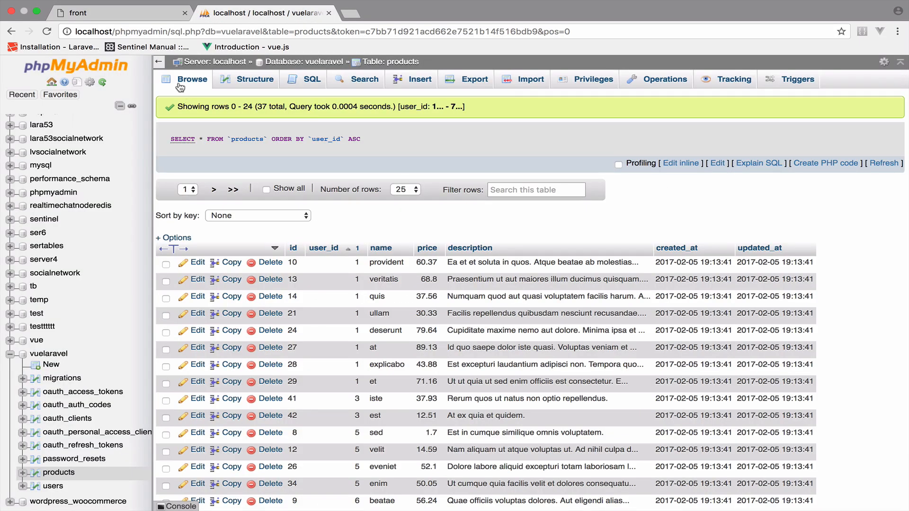
click(122, 12)
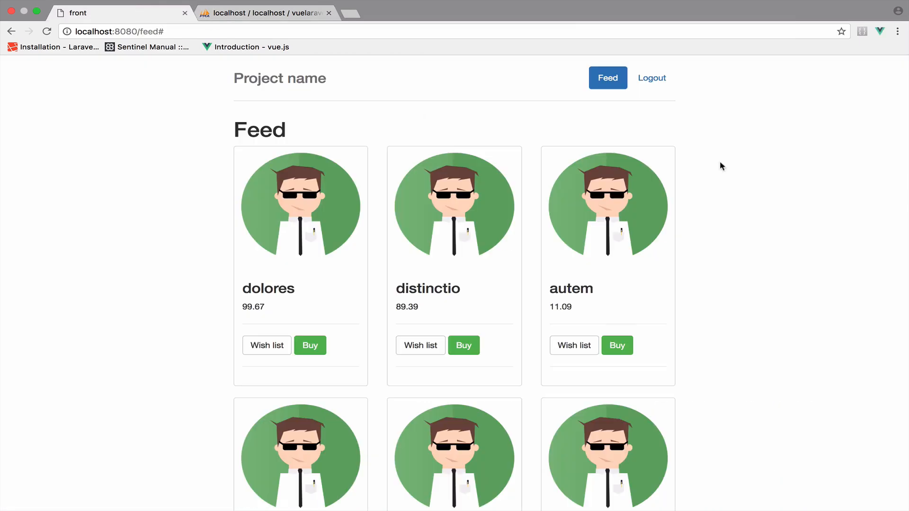